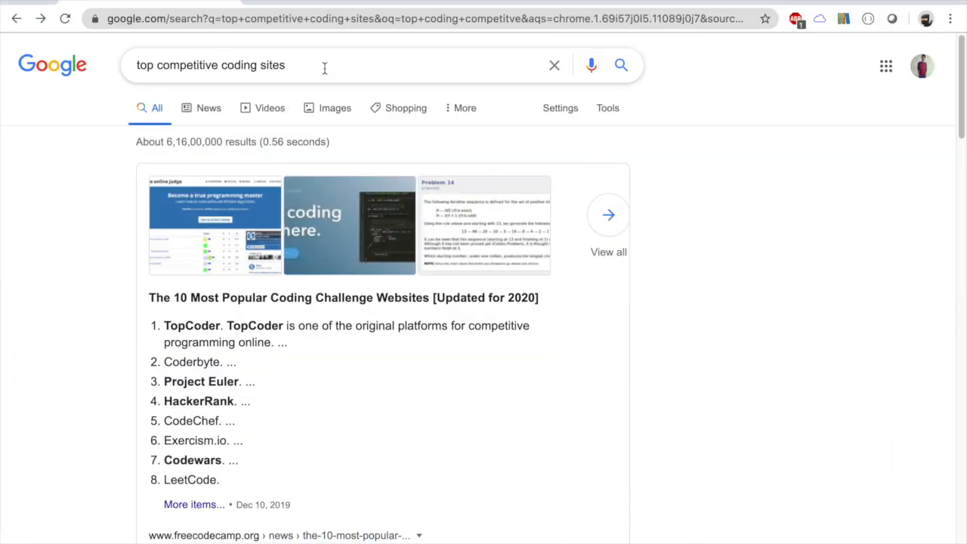
Navigate to hackerrank.com from the address bar and reach the Sign Up & Code page
left_click(325, 65)
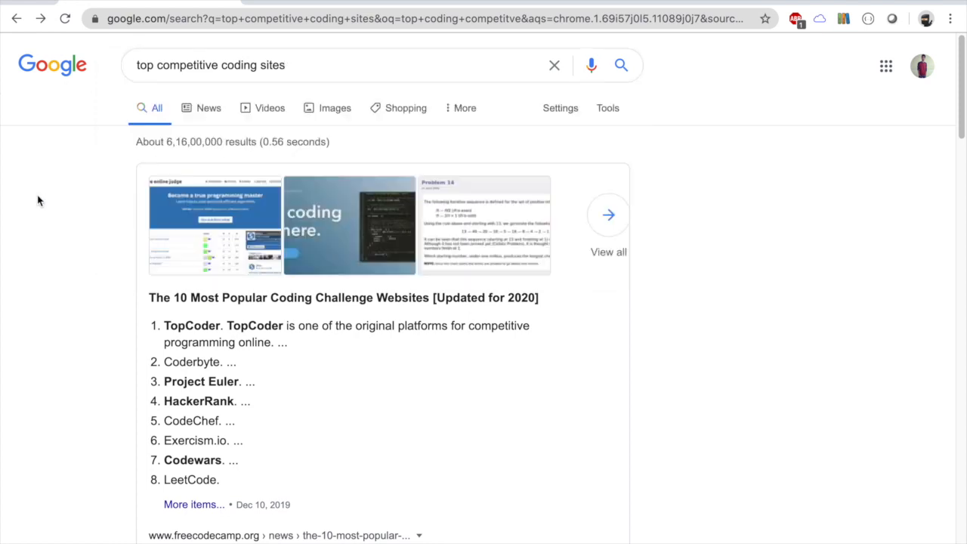
mouse_move(245, 360)
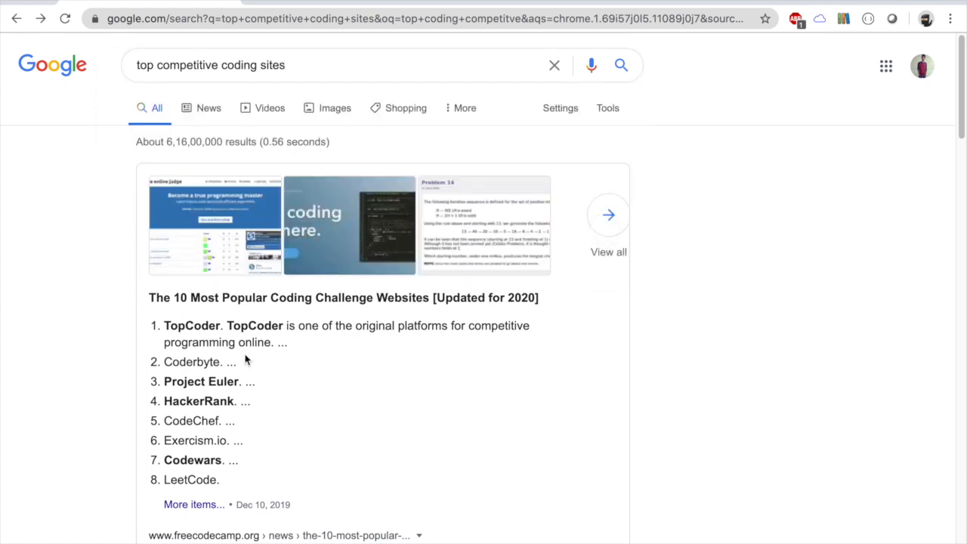
mouse_move(171, 375)
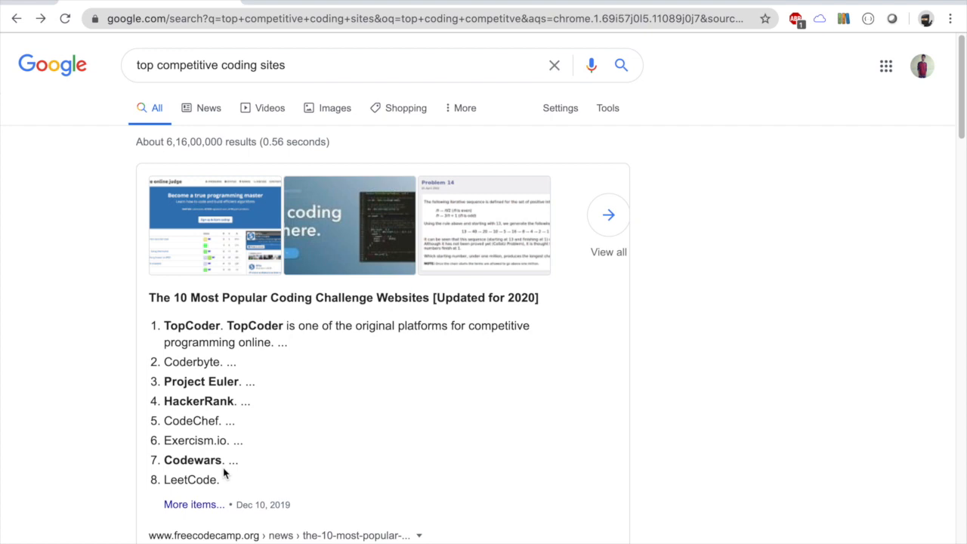
mouse_move(200, 402)
type("HackerRank")
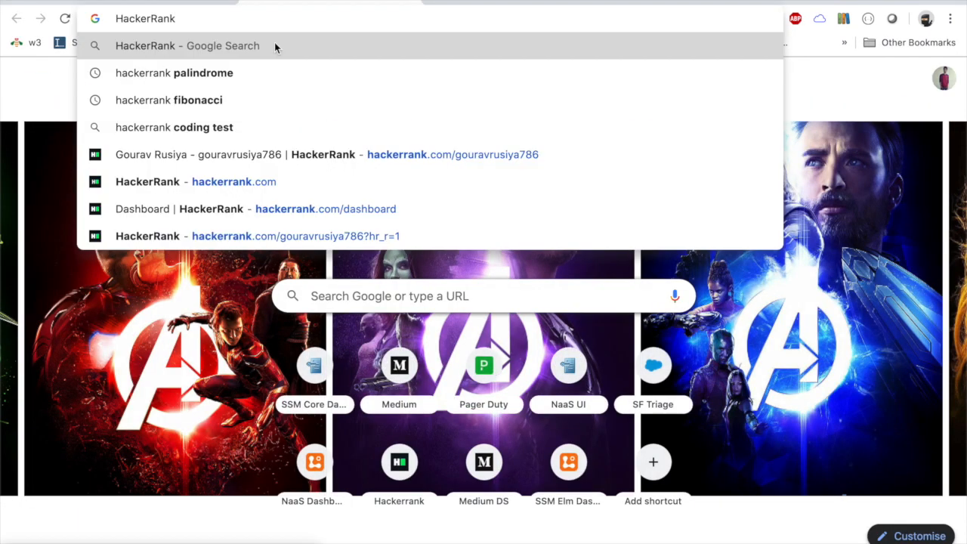
mouse_move(276, 76)
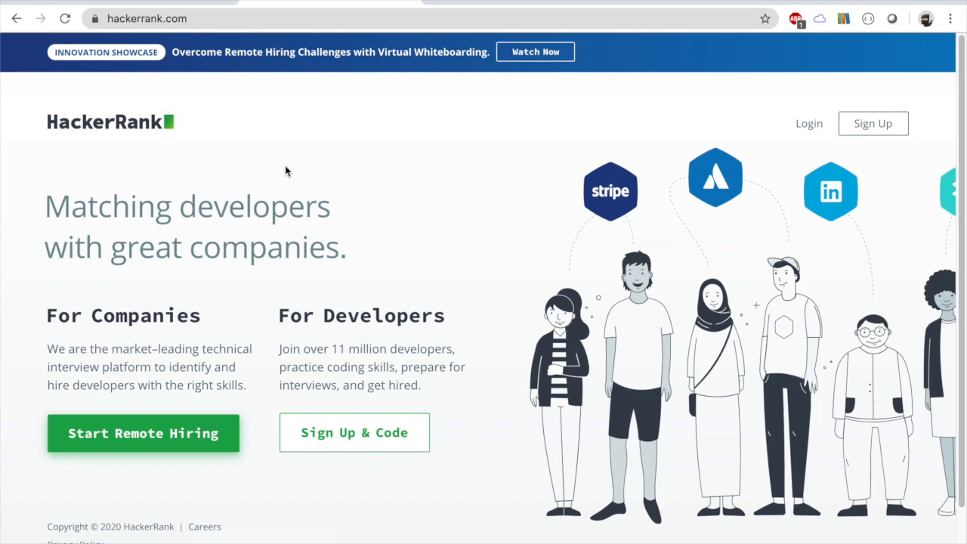
mouse_move(60, 318)
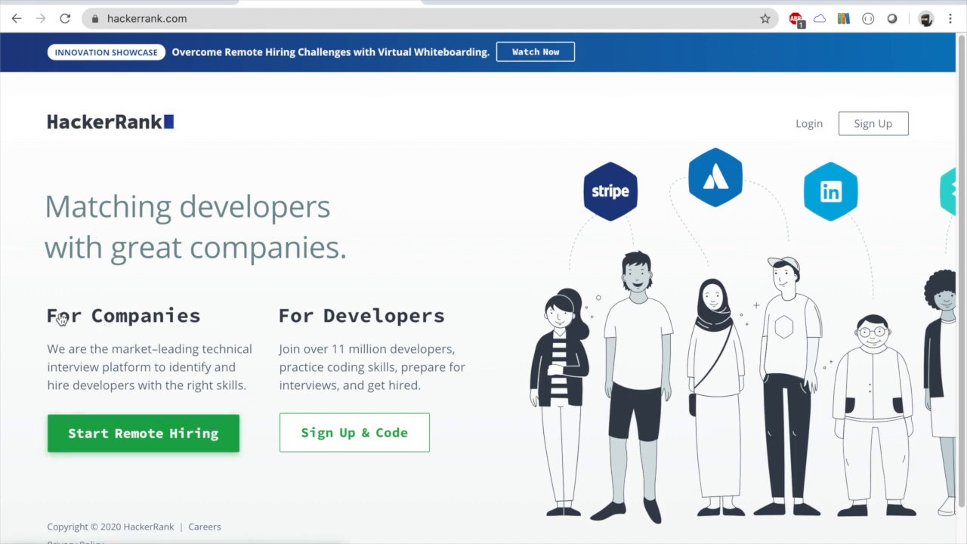
mouse_move(263, 328)
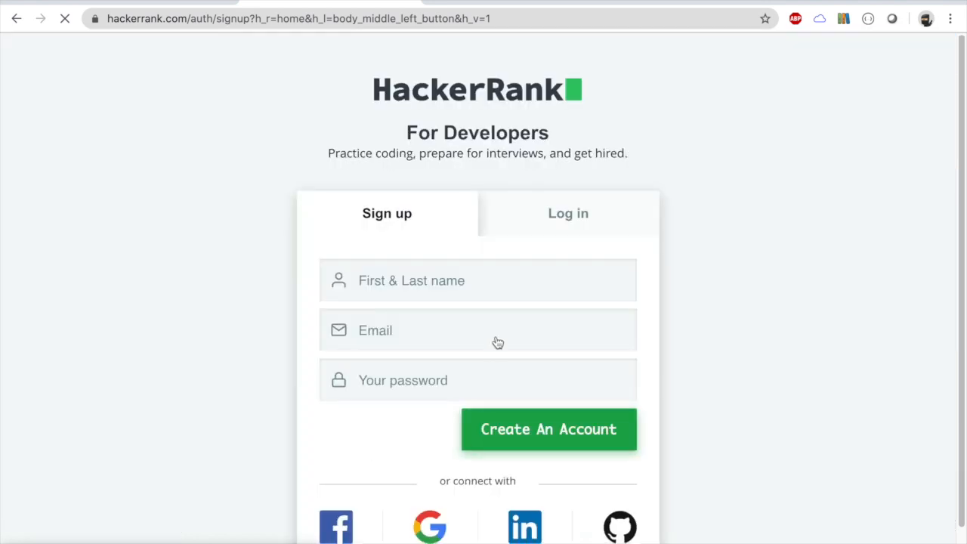
Switch to the Log in form and sign into HackerRank with a Google account via the popup
scroll("up", 3)
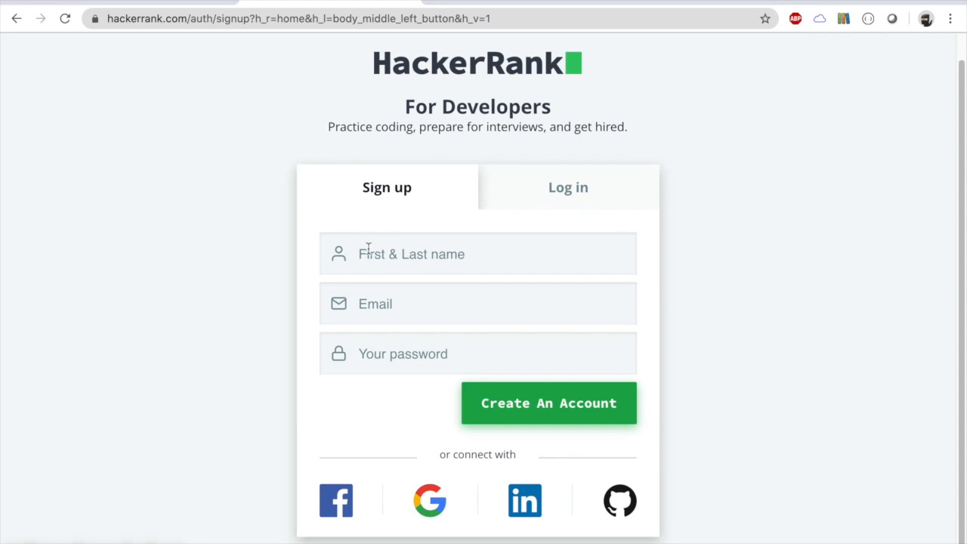
mouse_move(562, 318)
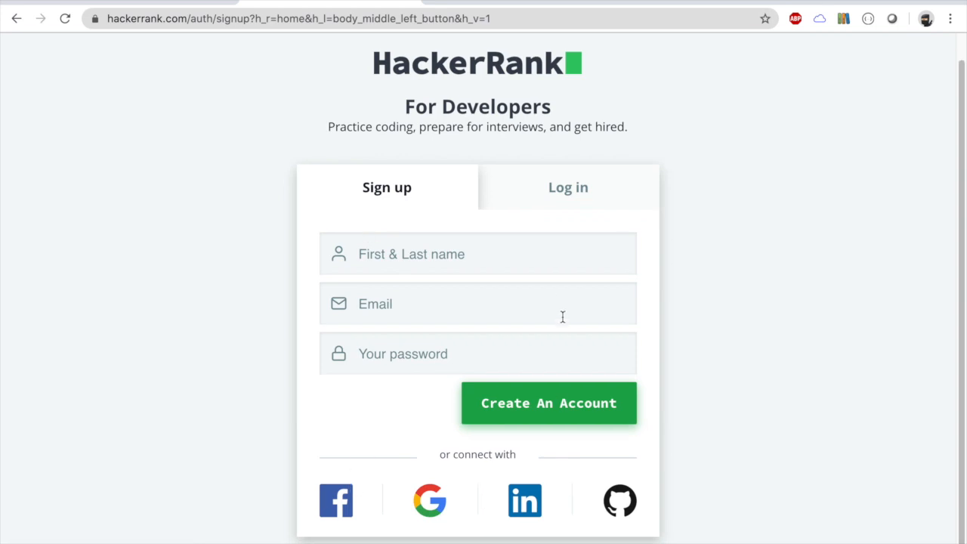
left_click(569, 188)
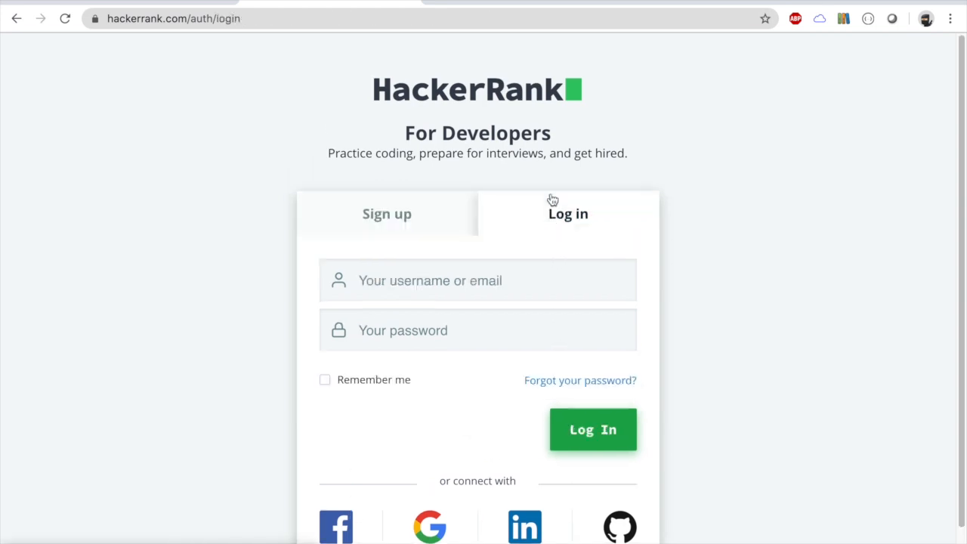
left_click(430, 526)
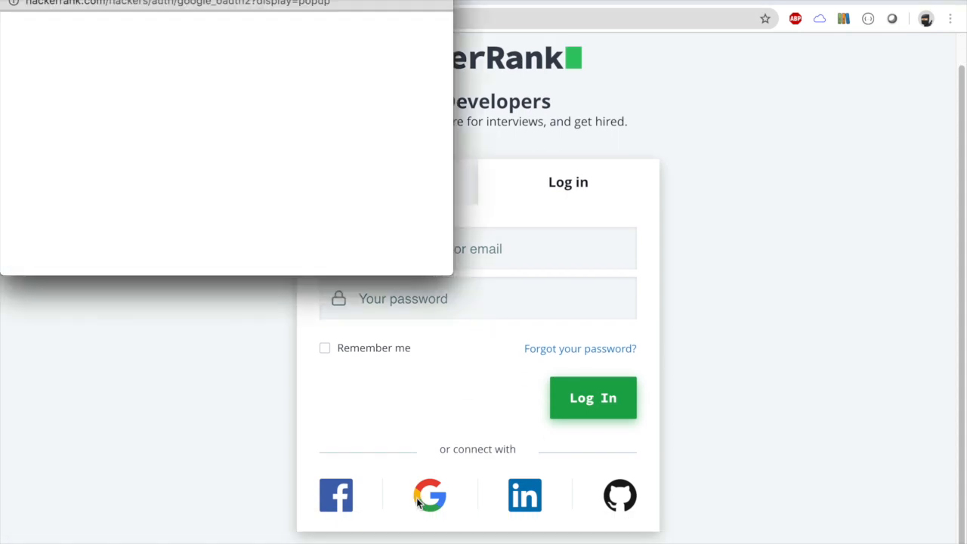
left_click(429, 496)
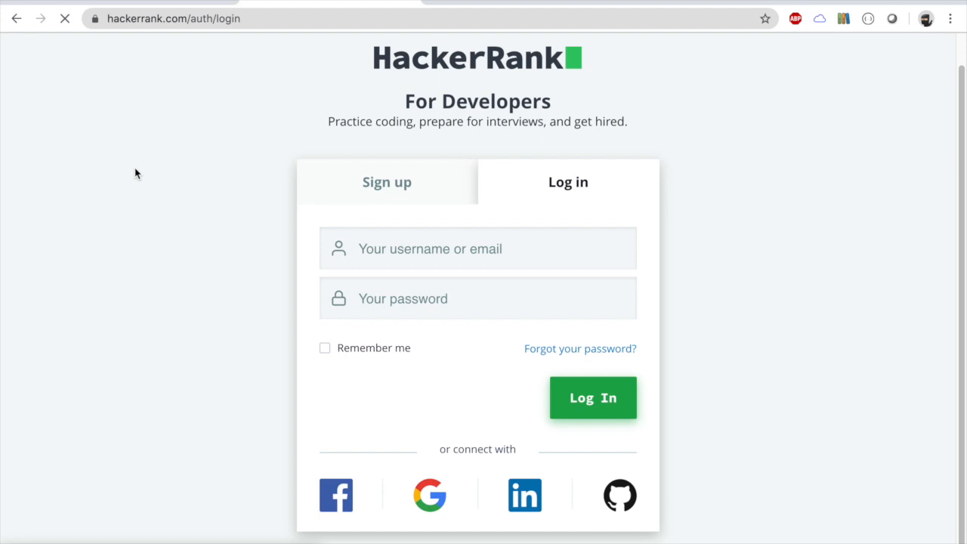
left_click(593, 398)
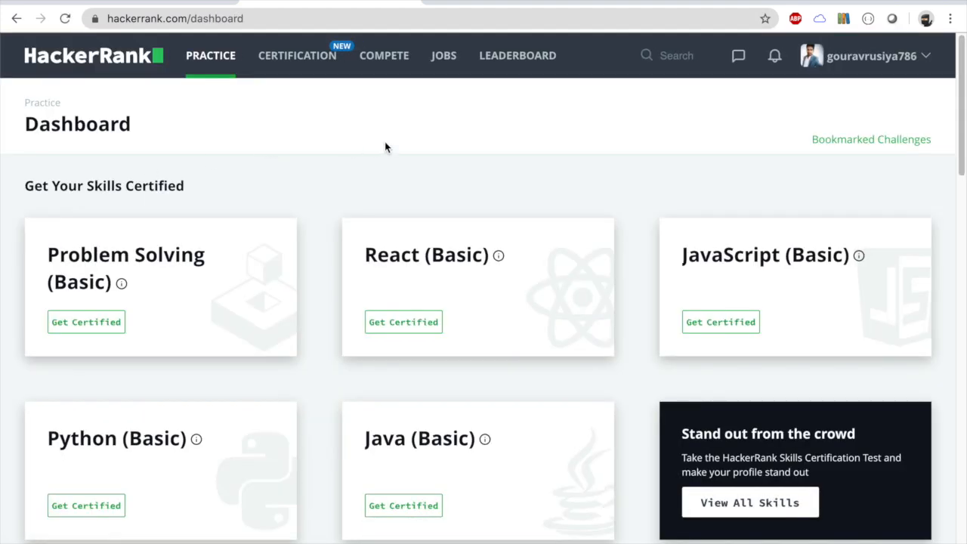
mouse_move(768, 110)
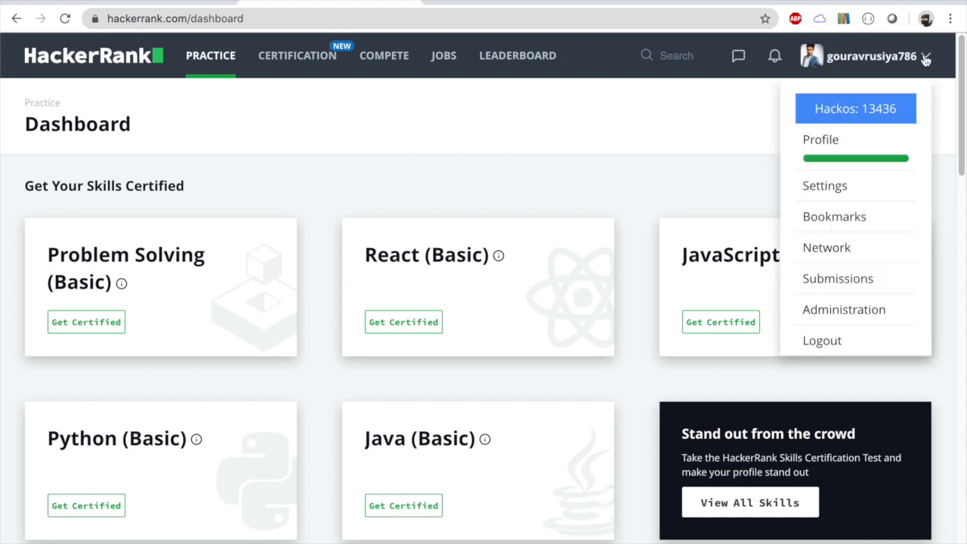
mouse_move(892, 66)
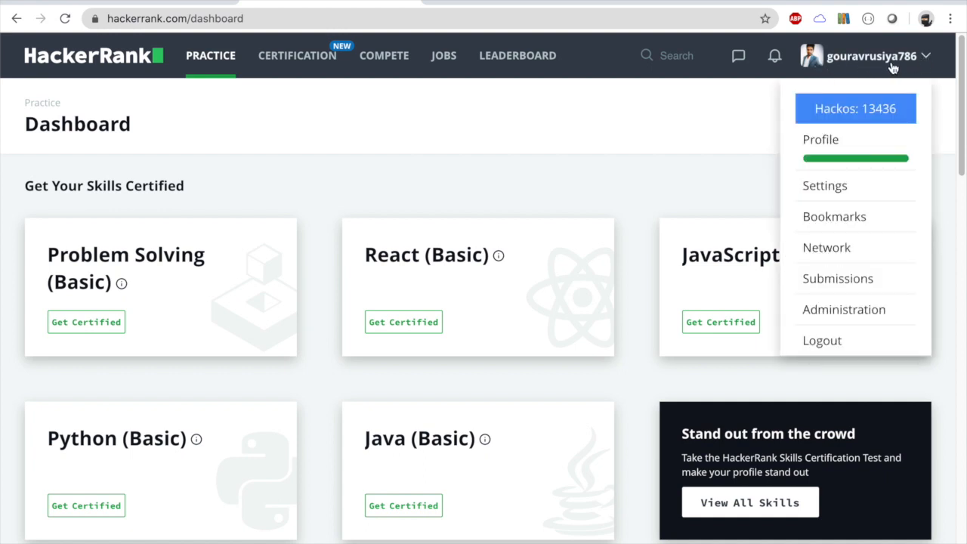
mouse_move(889, 81)
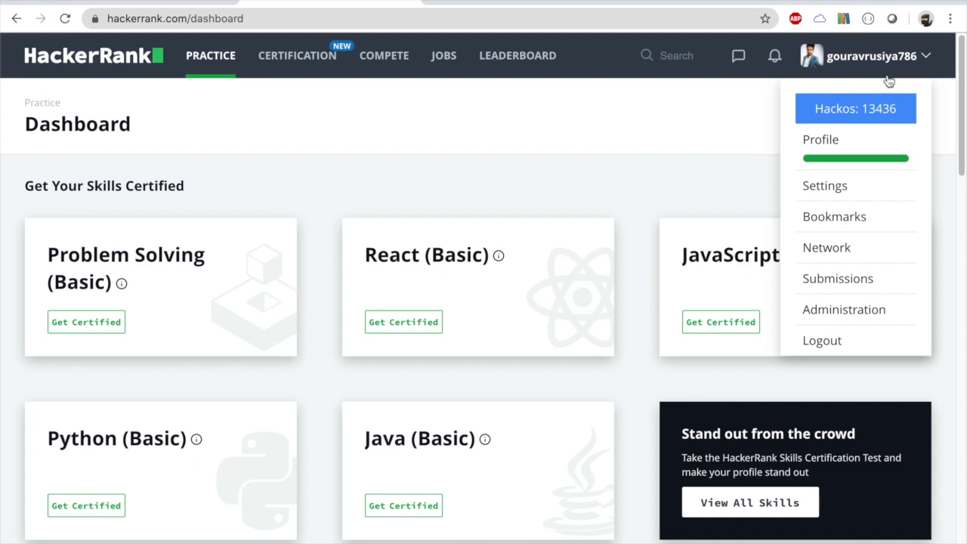
mouse_move(759, 123)
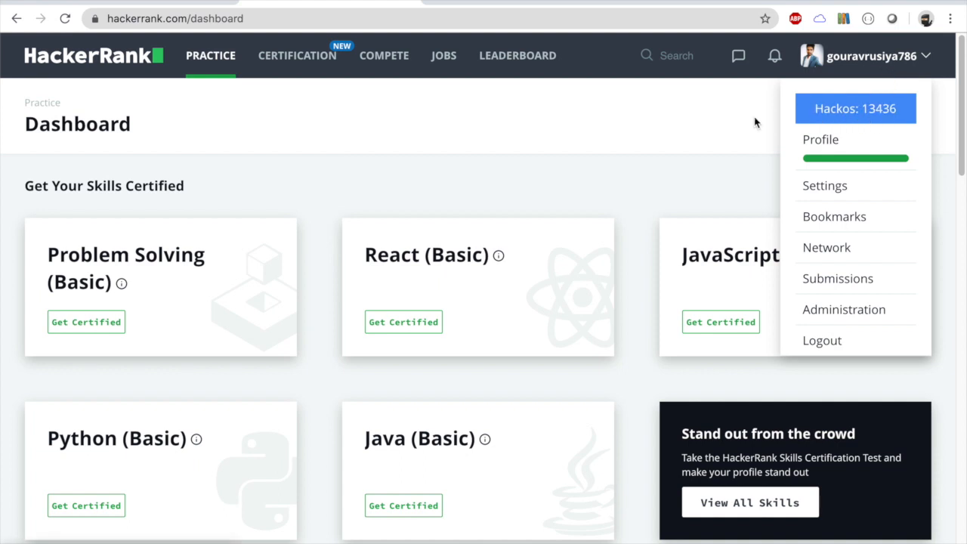
mouse_move(698, 163)
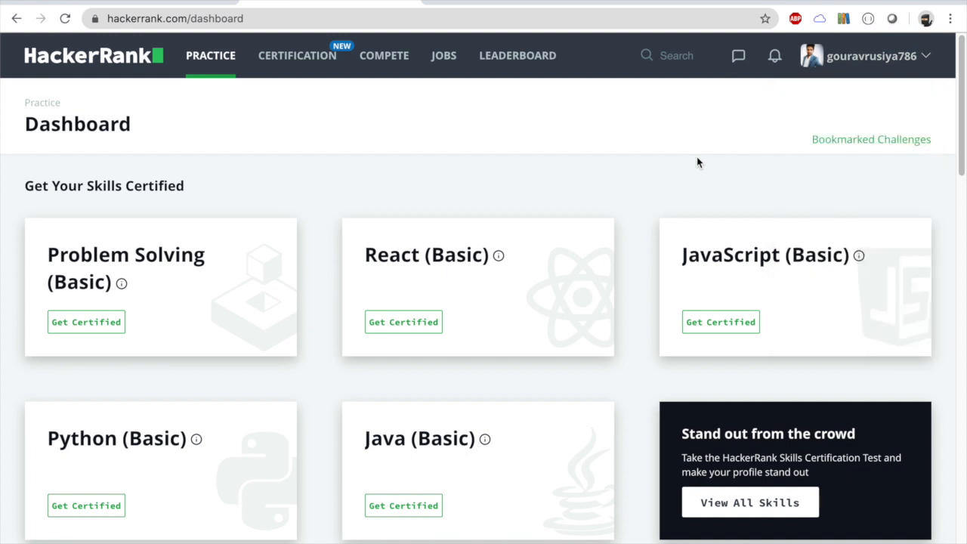
mouse_move(794, 154)
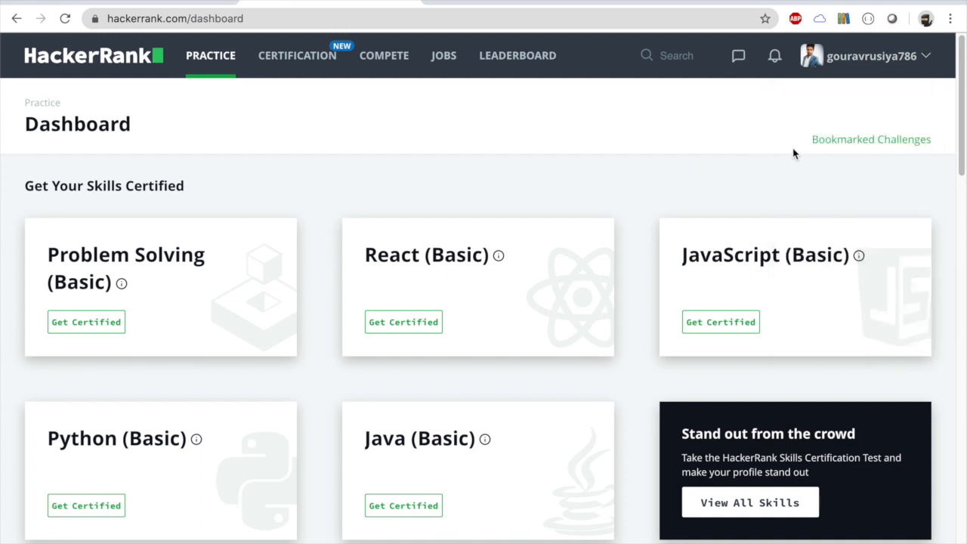
scroll("down", 3)
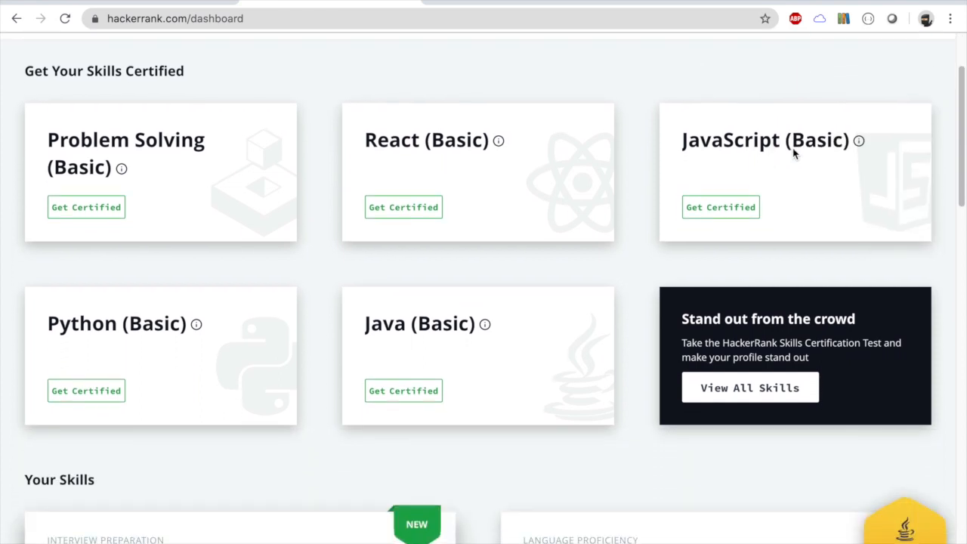
scroll("down", 3)
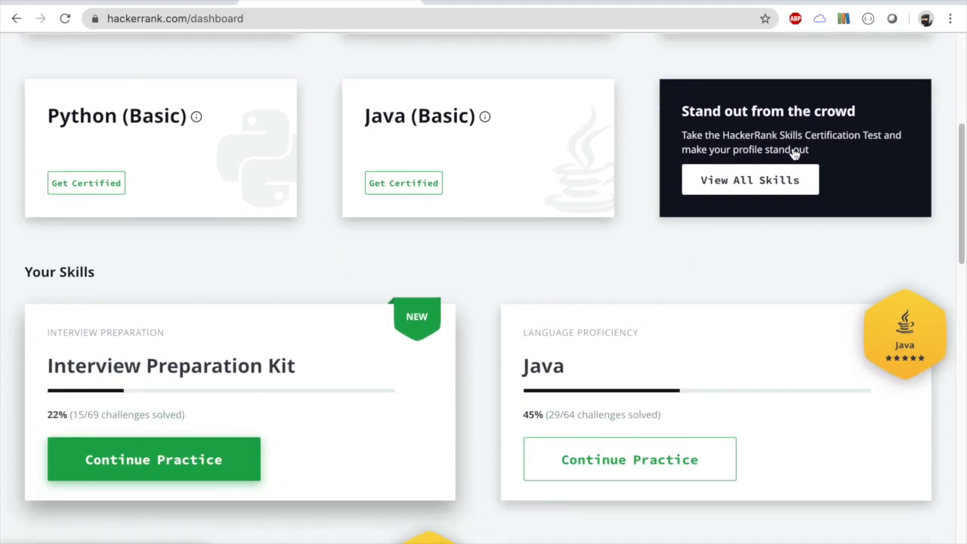
scroll("down", 3)
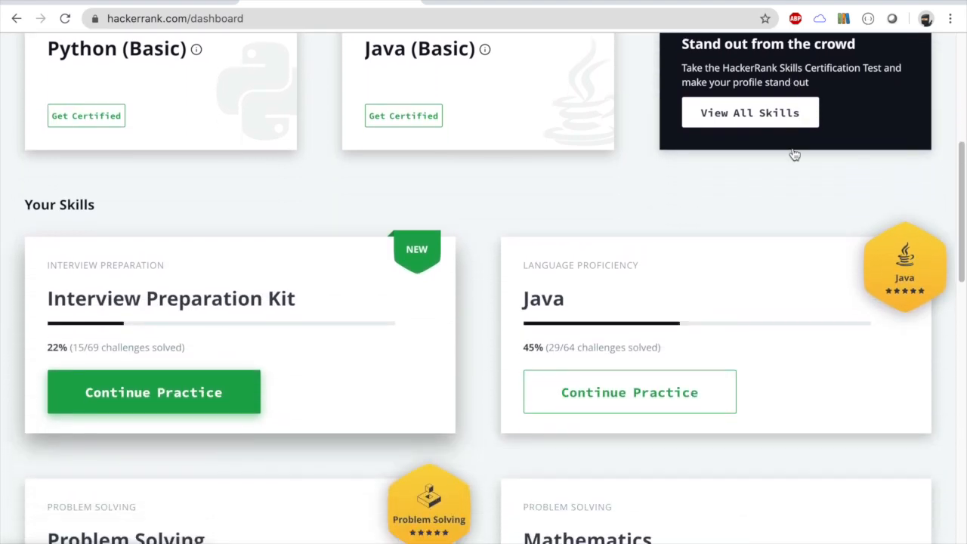
scroll("down", 3)
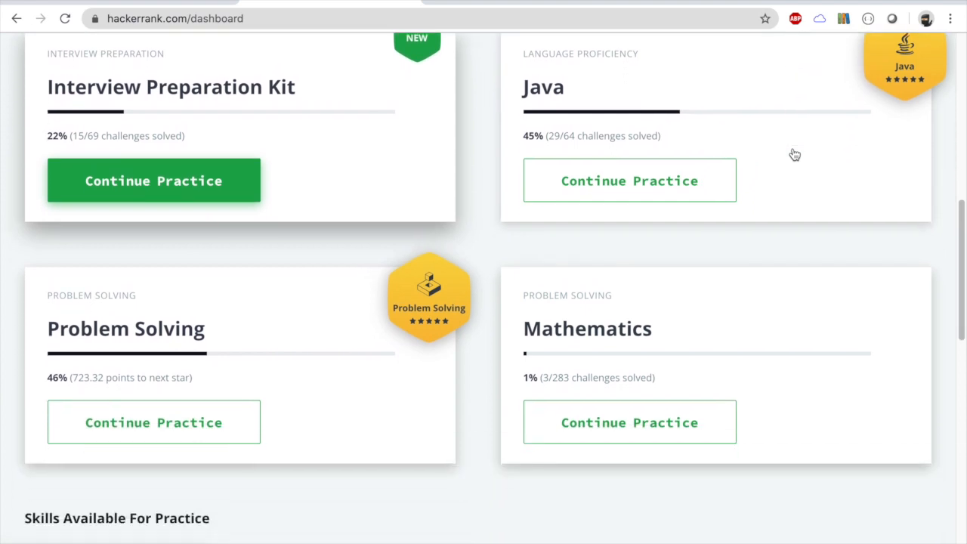
scroll("down", 3)
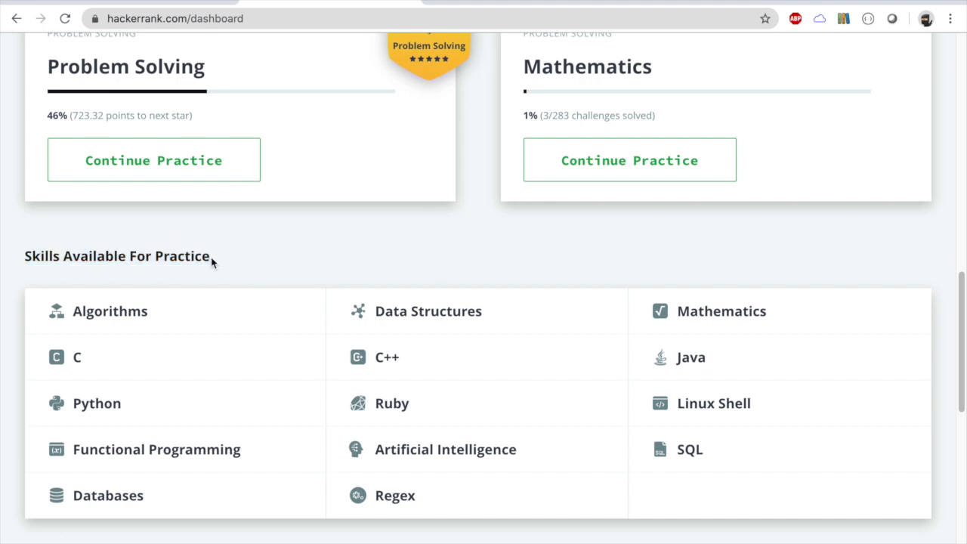
mouse_move(180, 474)
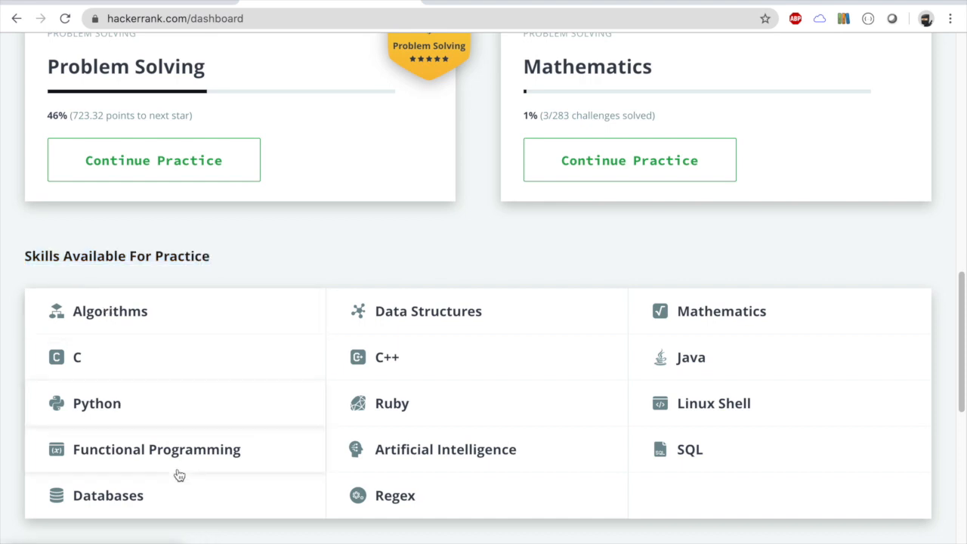
mouse_move(514, 492)
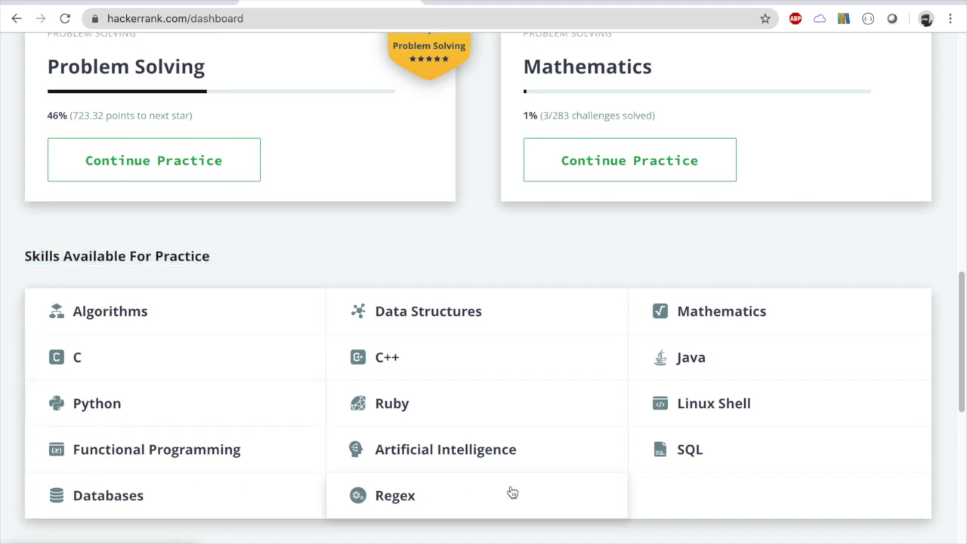
mouse_move(505, 329)
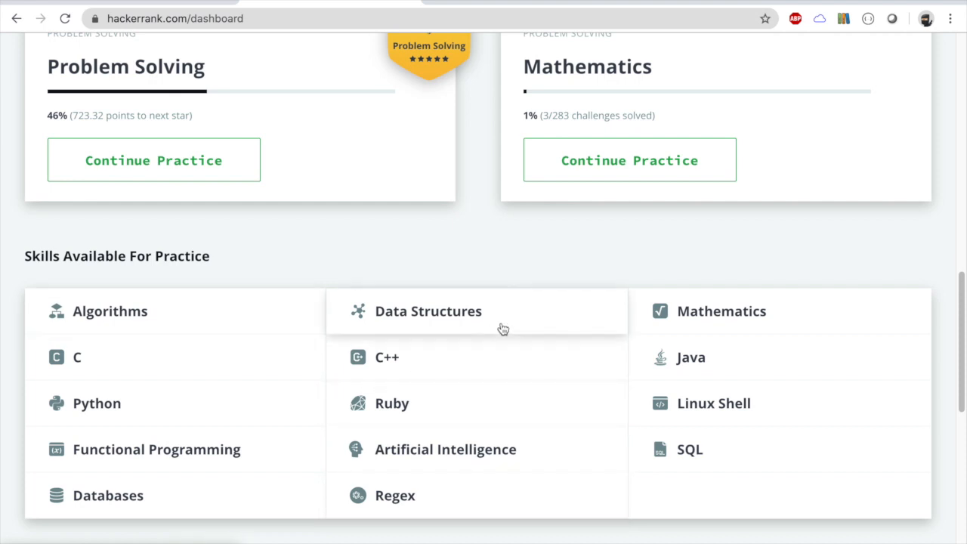
mouse_move(688, 365)
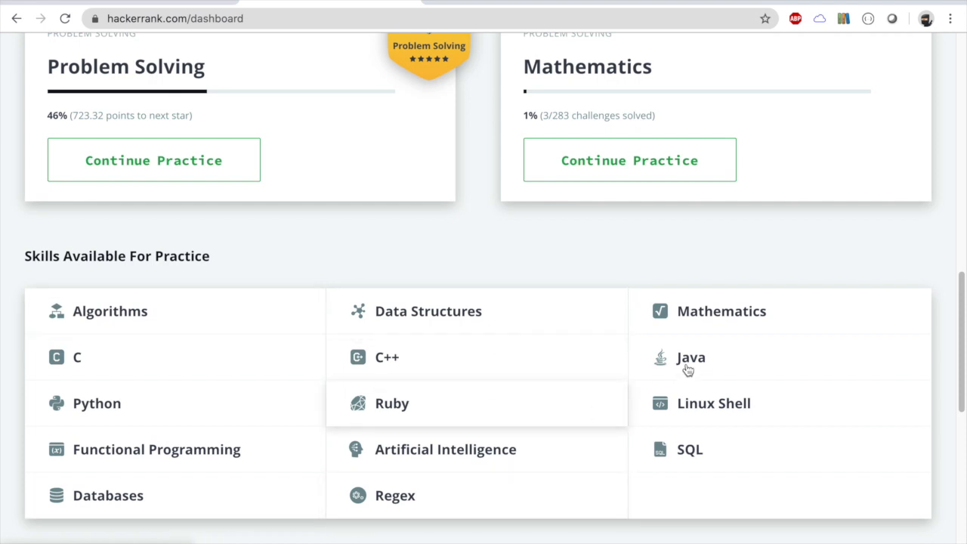
Enter the Java practice challenges and filter the list to the Introduction subdomain
left_click(691, 357)
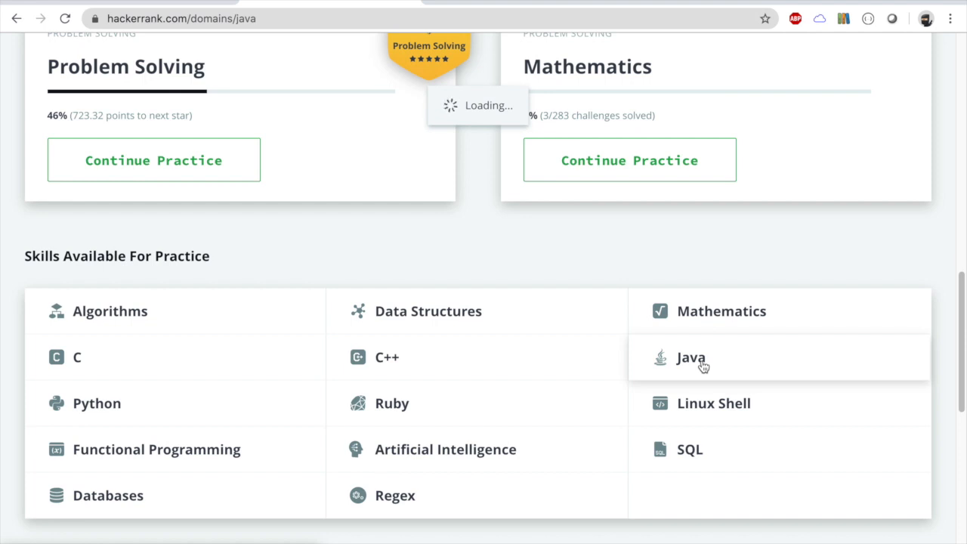
left_click(690, 357)
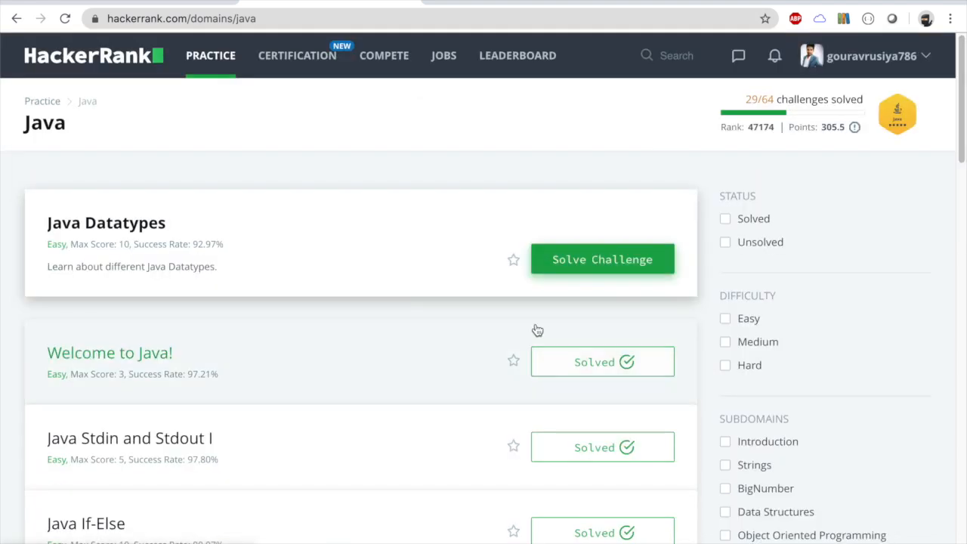
mouse_move(719, 207)
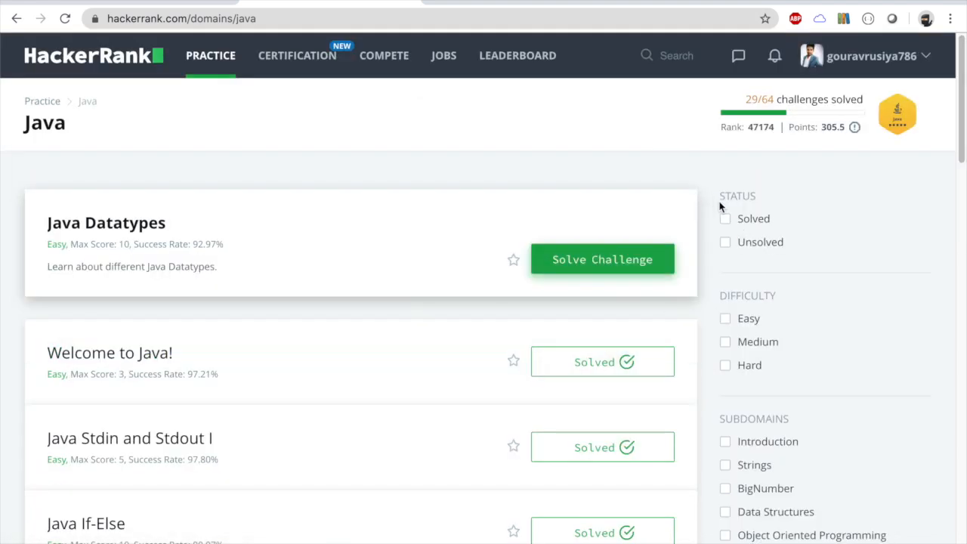
mouse_move(733, 444)
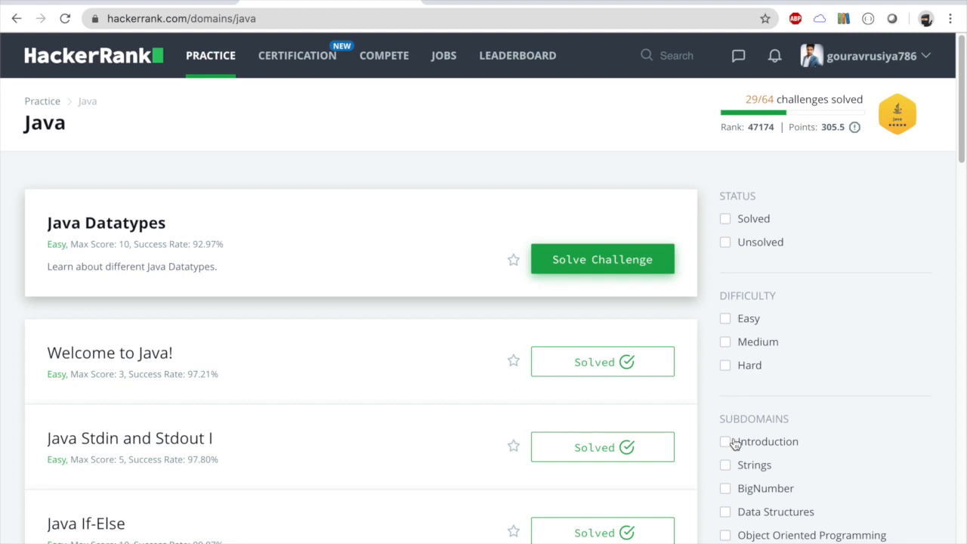
mouse_move(786, 303)
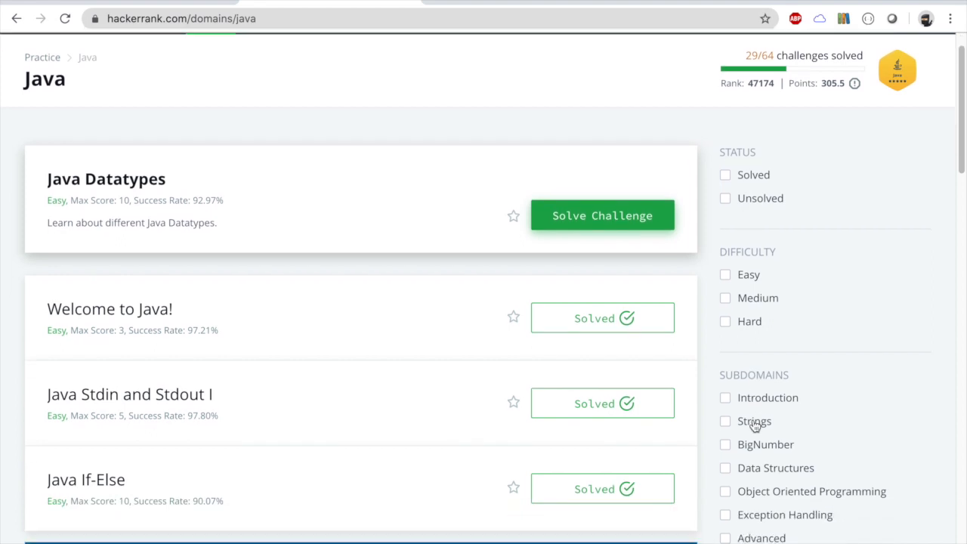
scroll("down", 3)
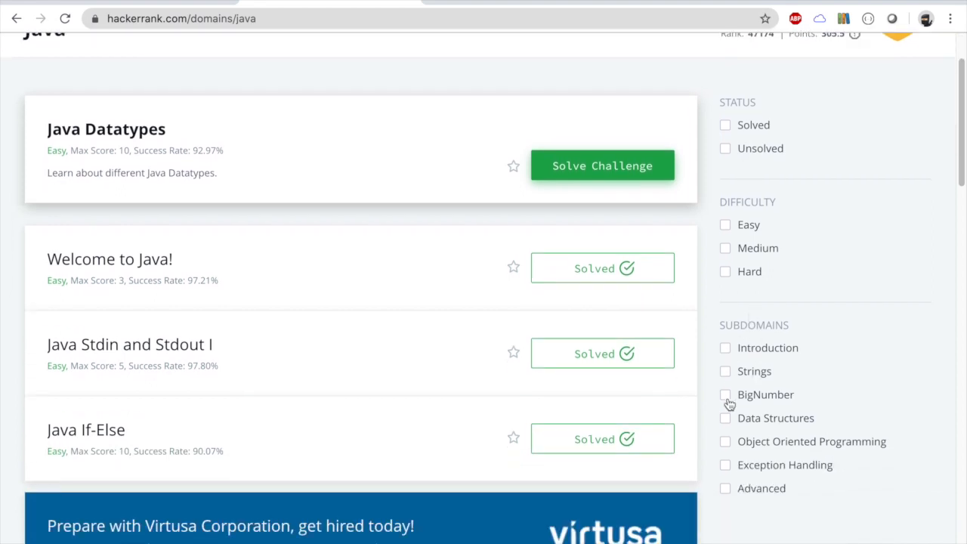
left_click(725, 348)
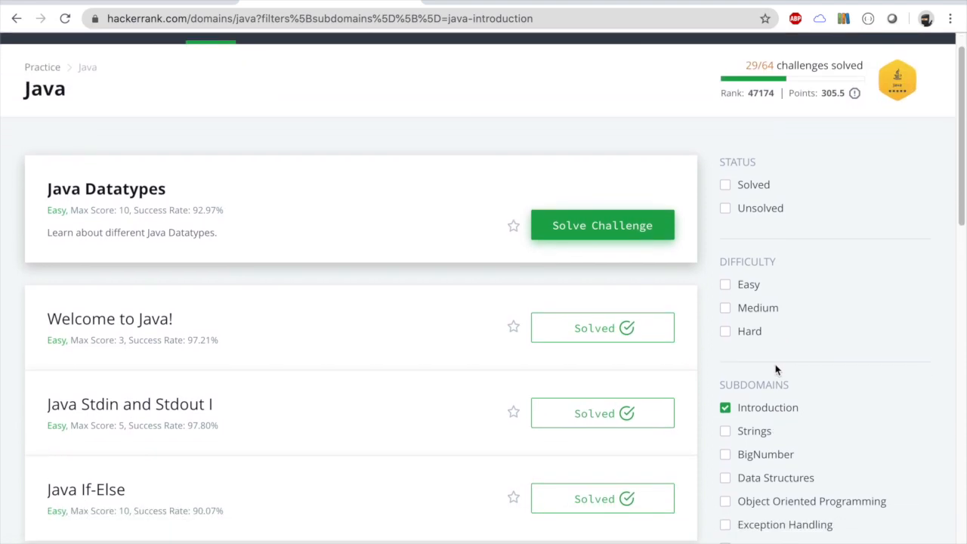
Locate and open the Welcome to Java! challenge from the filtered list
scroll("down", 3)
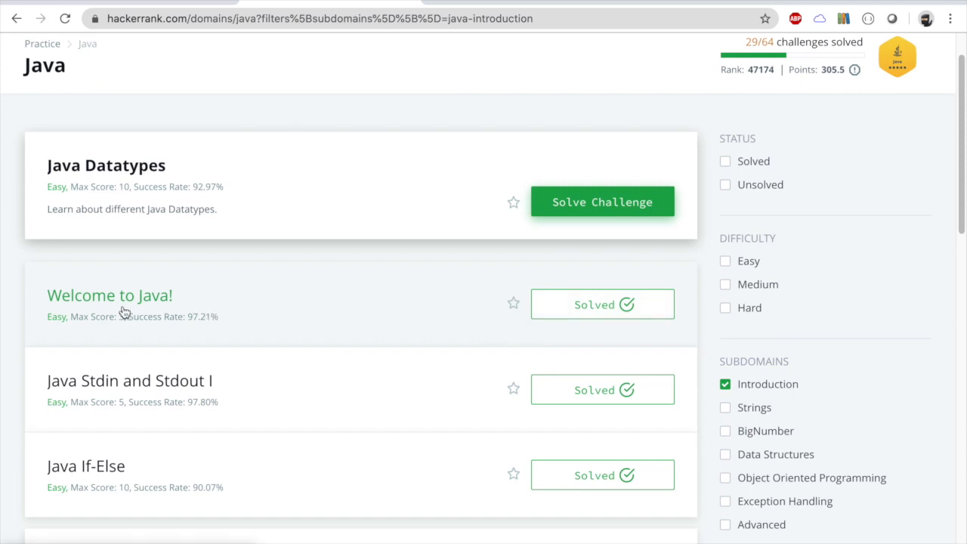
scroll("down", 3)
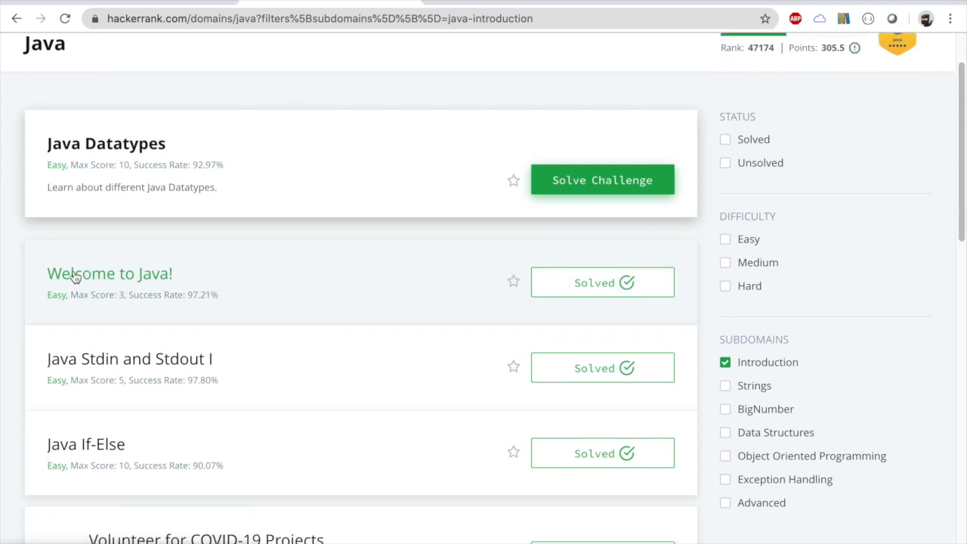
mouse_move(151, 280)
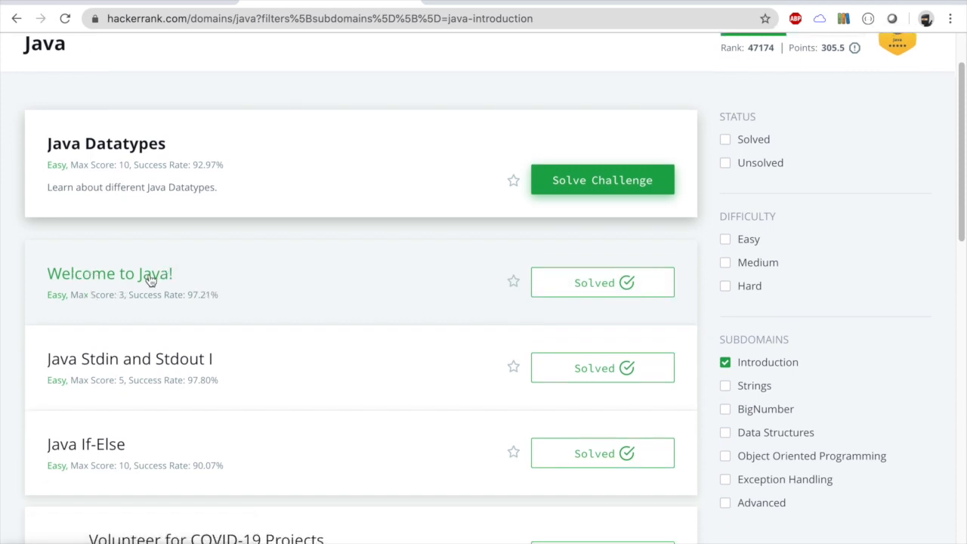
left_click(109, 272)
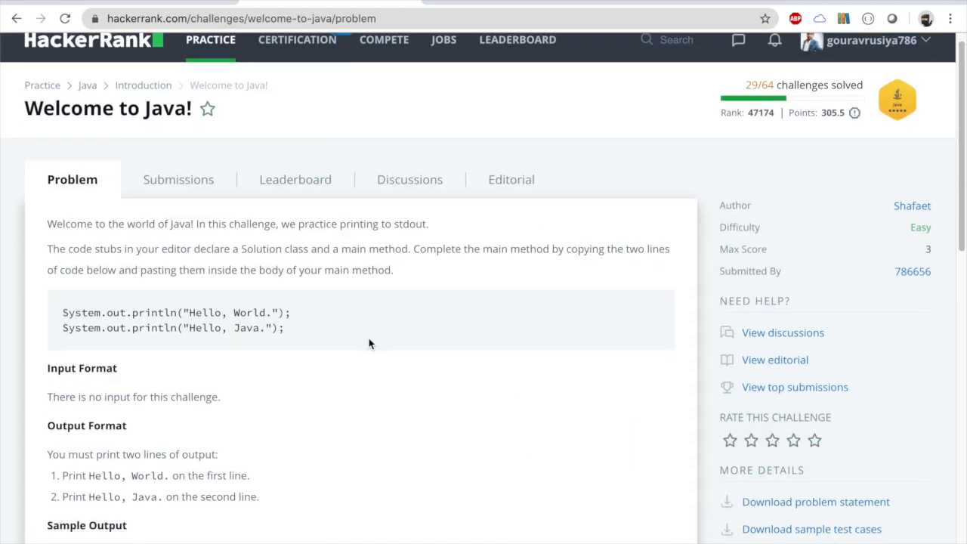
scroll("up", 3)
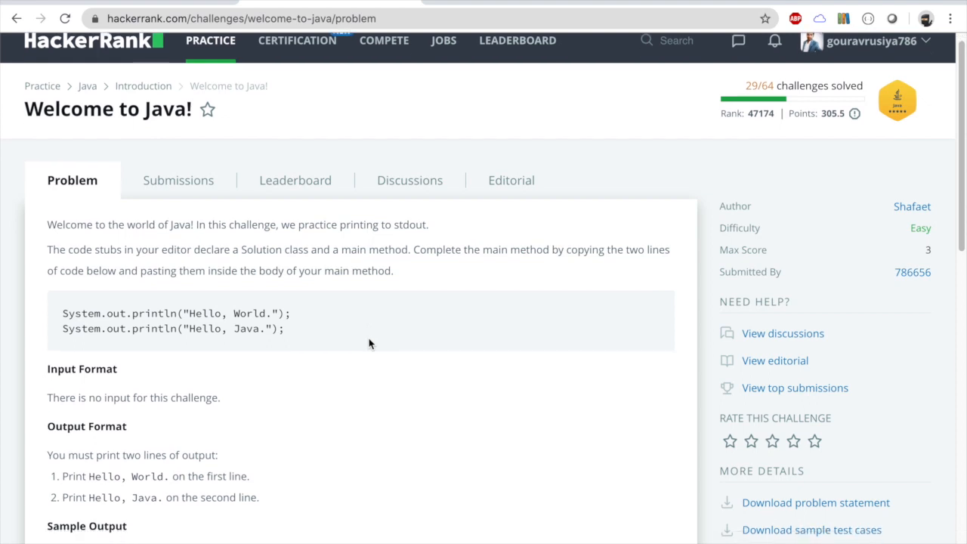
scroll("down", 3)
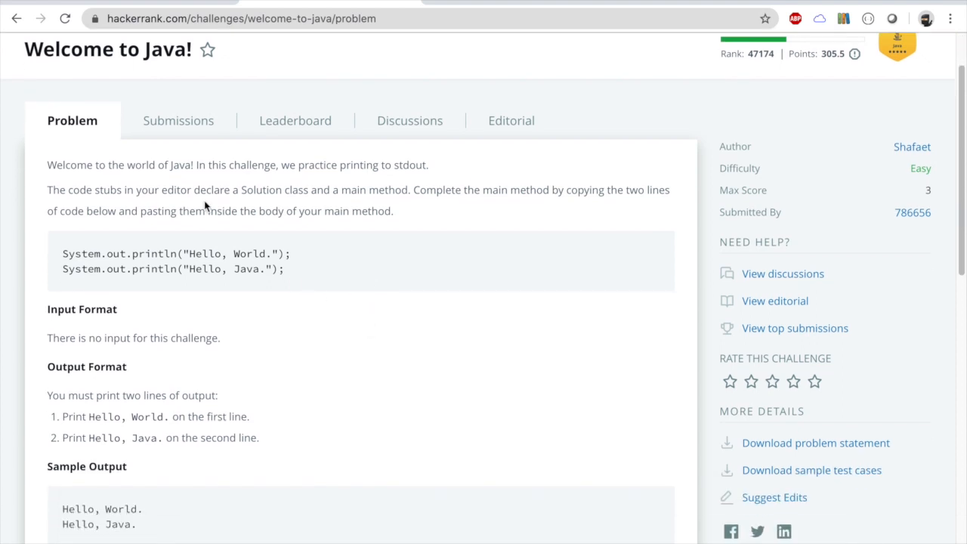
mouse_move(83, 167)
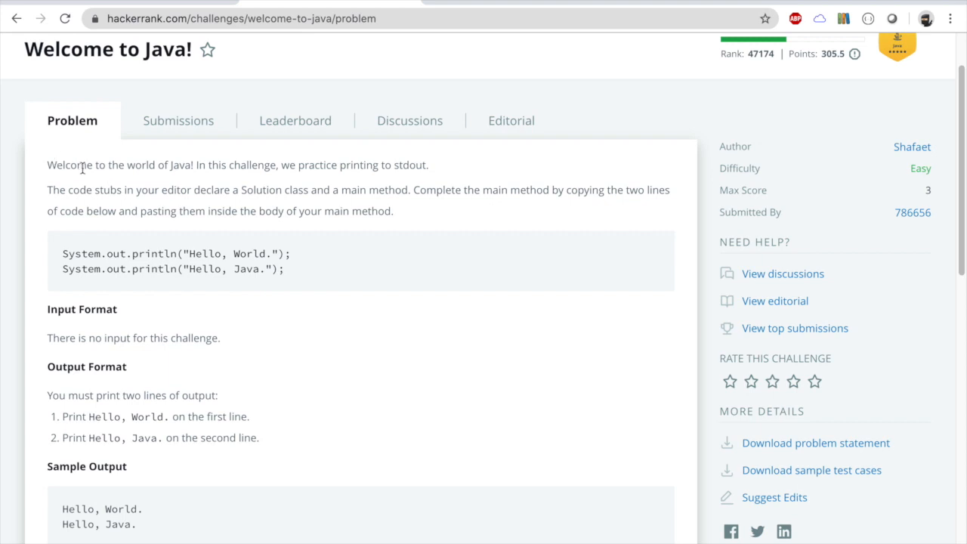
mouse_move(48, 169)
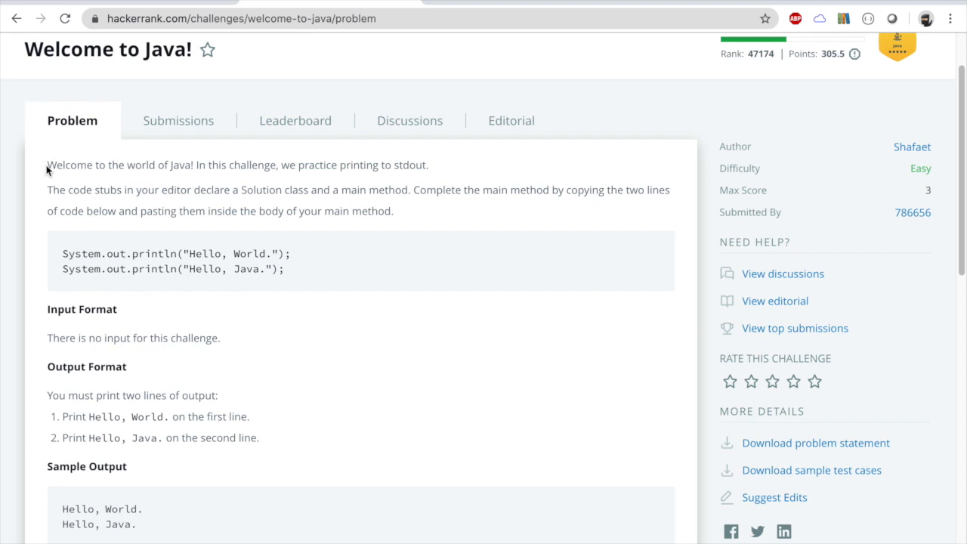
mouse_move(120, 271)
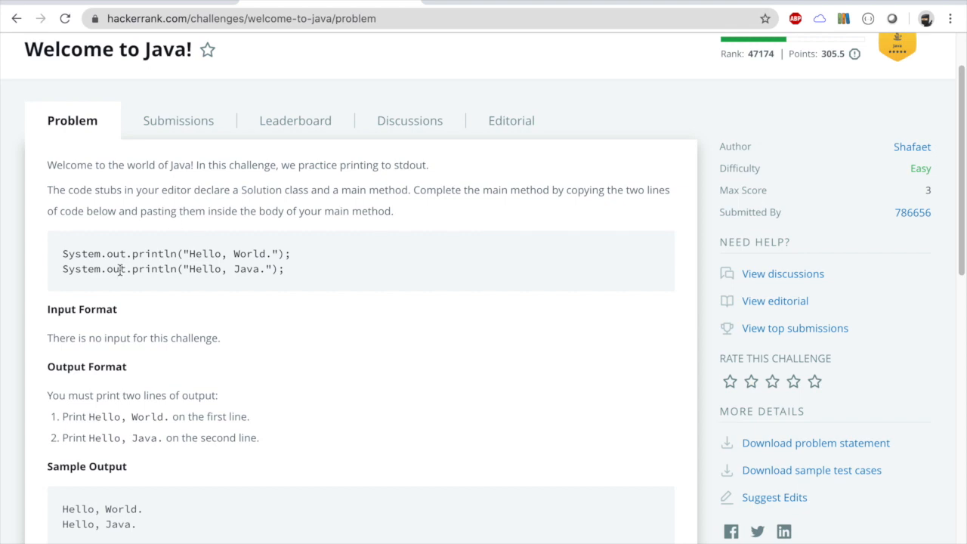
mouse_move(76, 245)
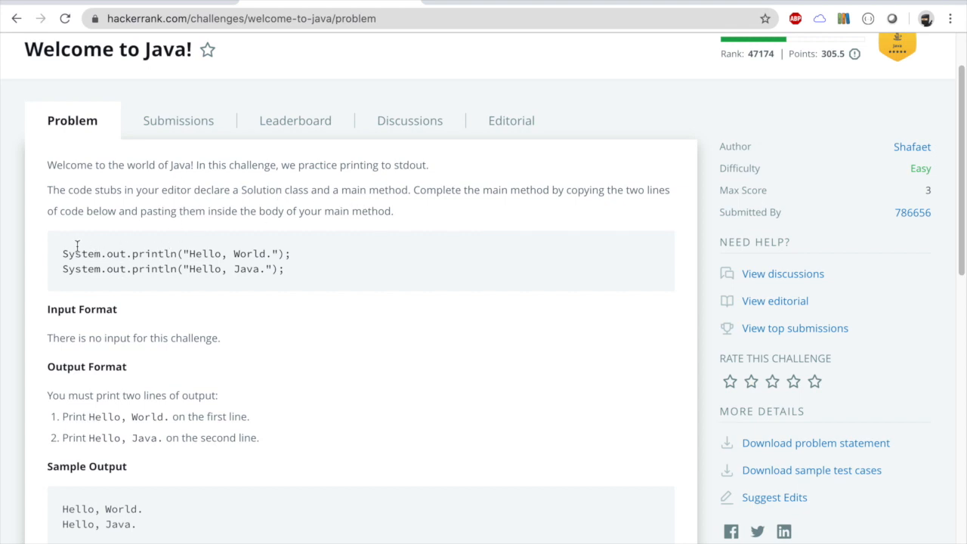
double_click(73, 254)
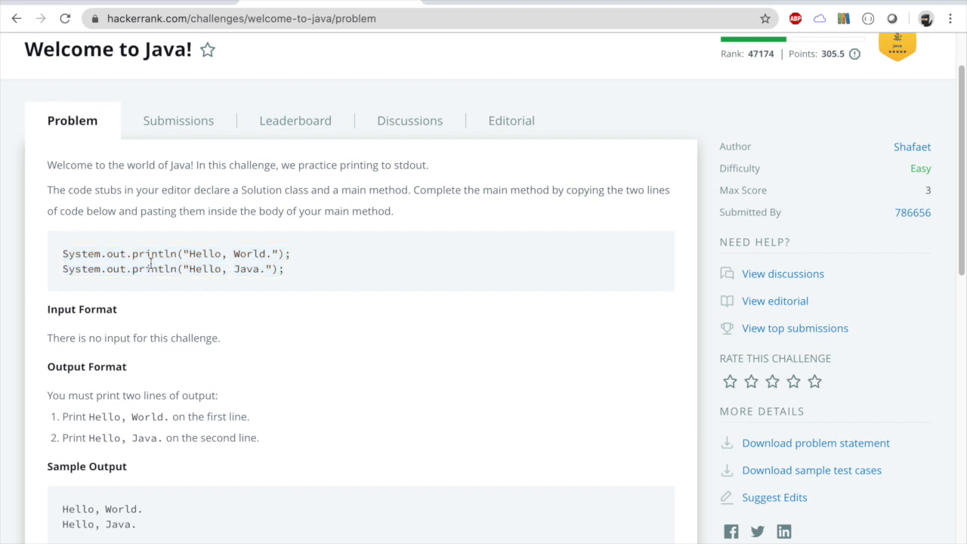
mouse_move(233, 258)
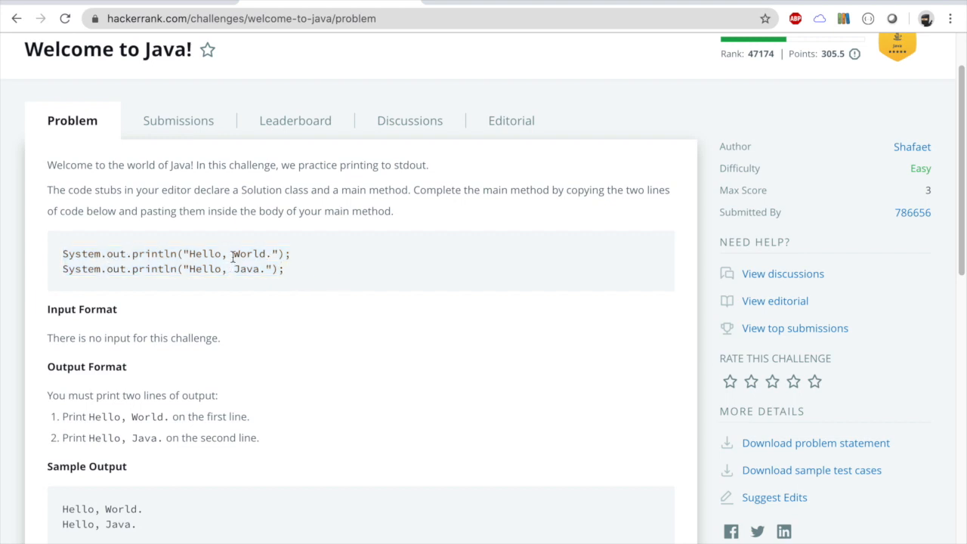
mouse_move(273, 256)
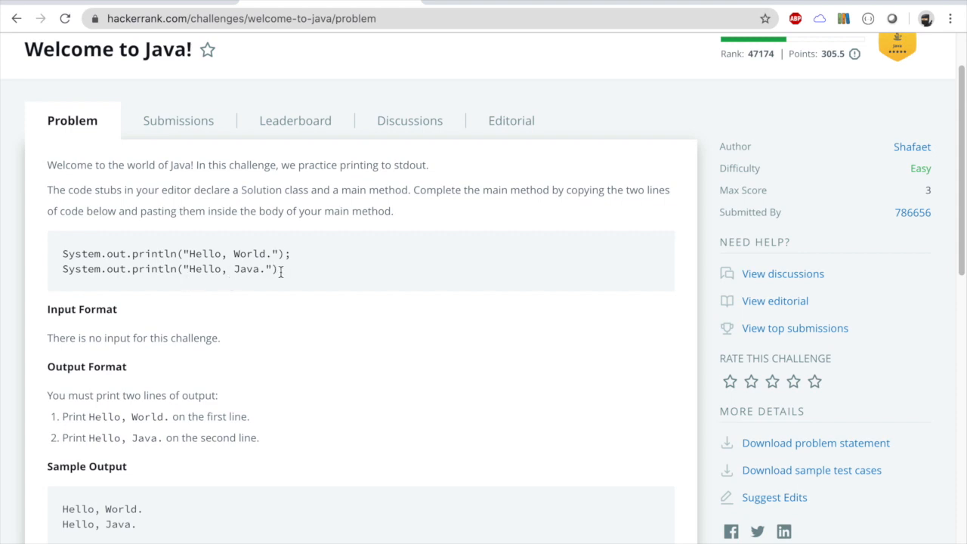
scroll("down", 3)
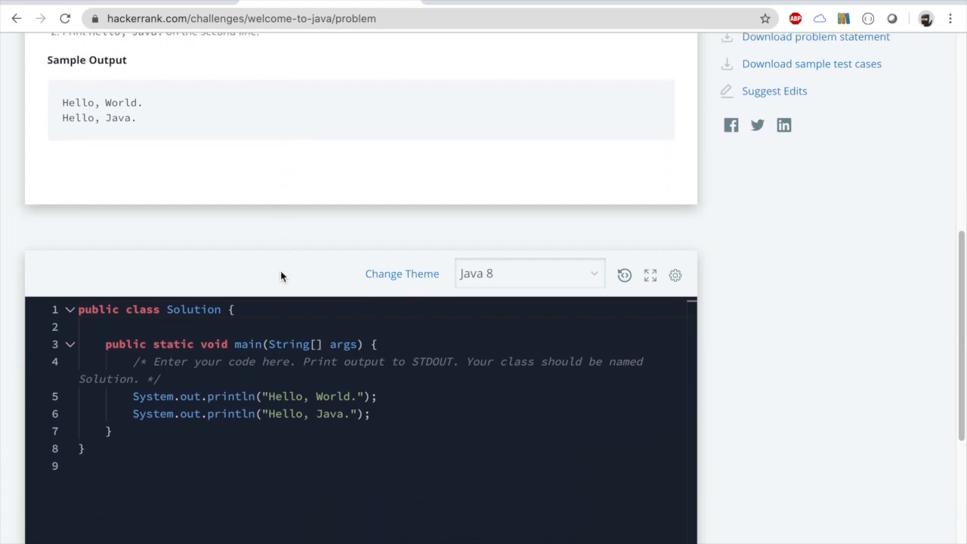
left_click(529, 274)
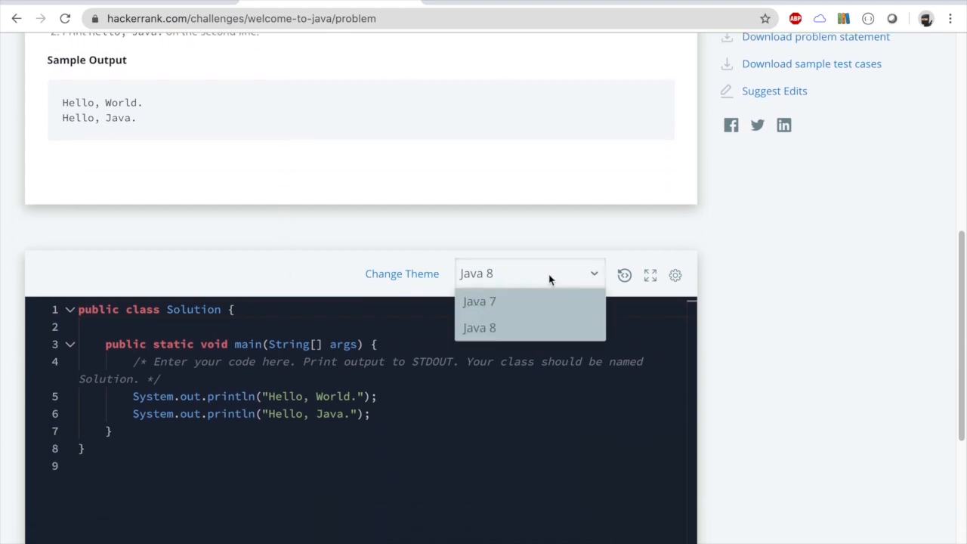
mouse_move(580, 273)
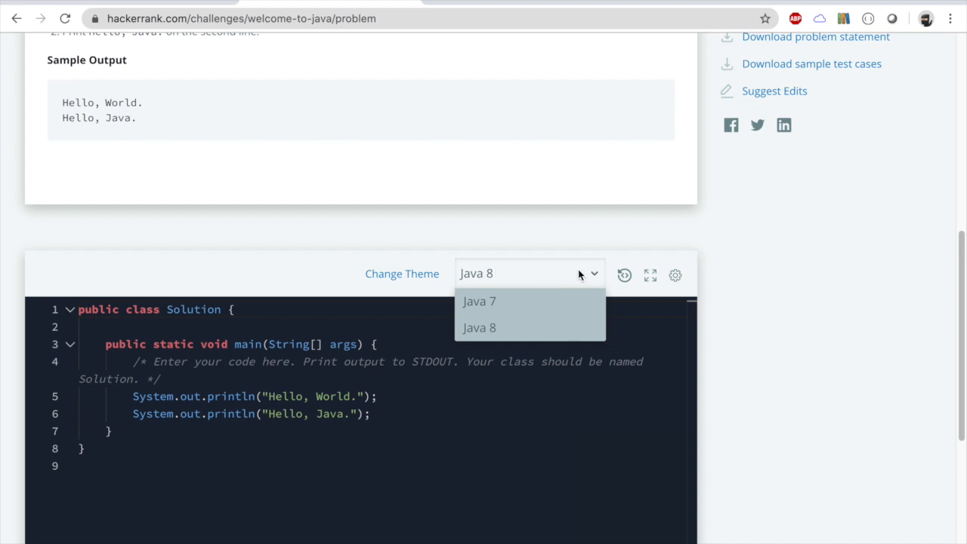
mouse_move(526, 272)
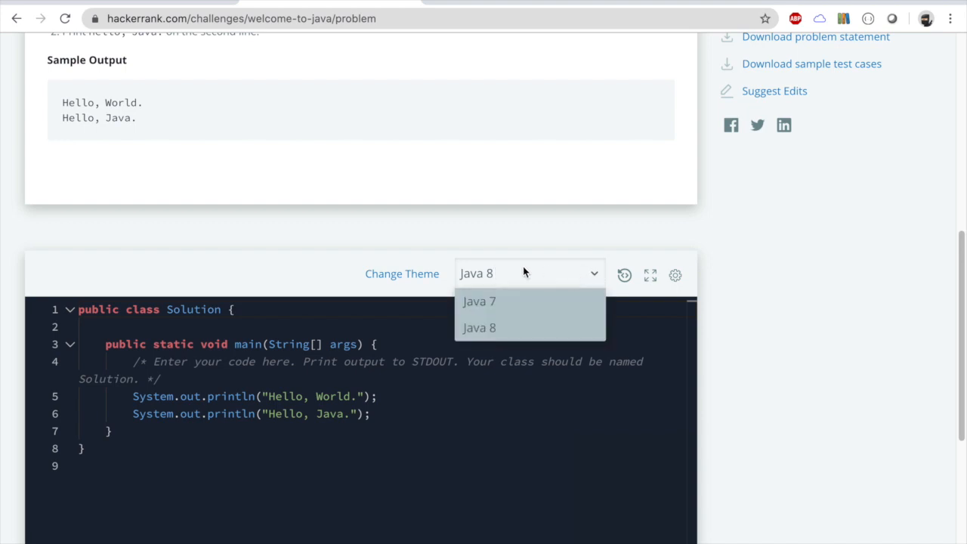
mouse_move(479, 302)
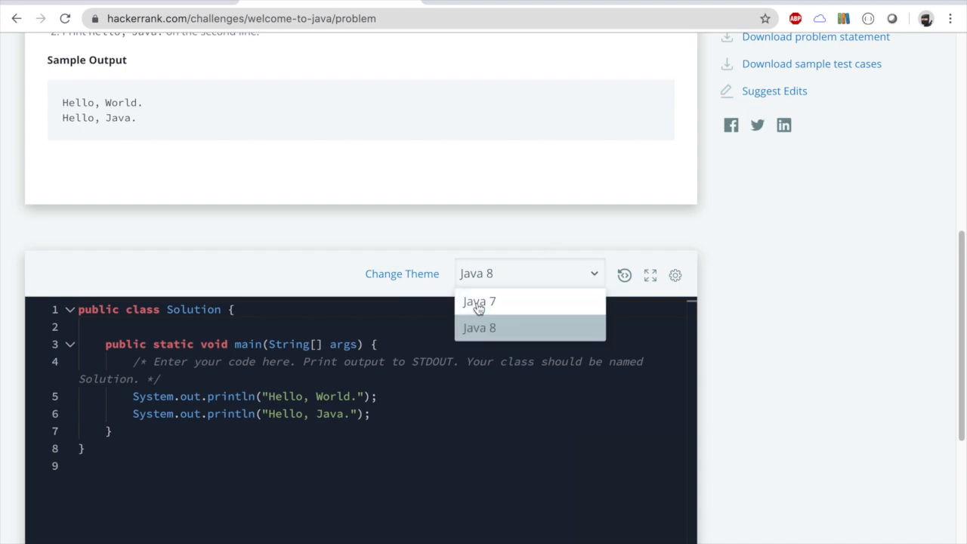
left_click(479, 302)
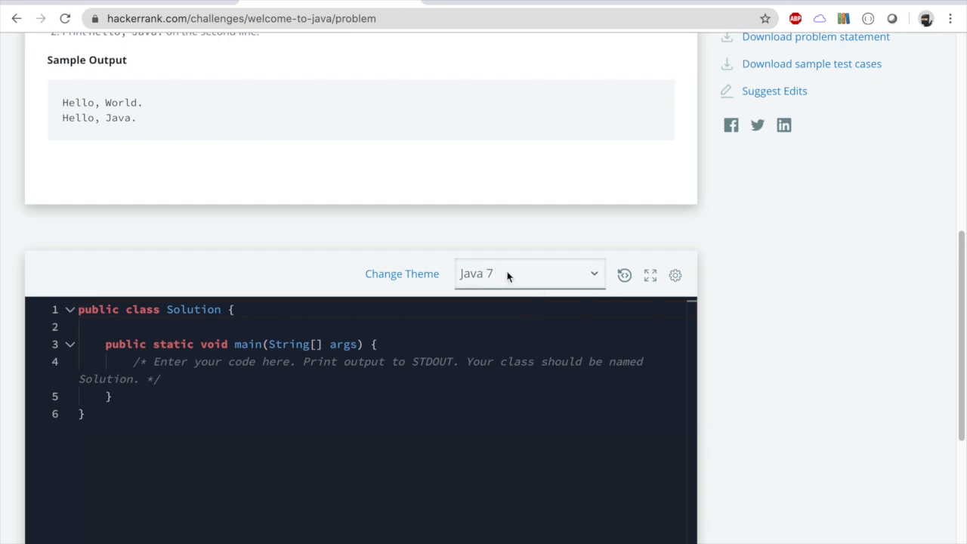
mouse_move(478, 270)
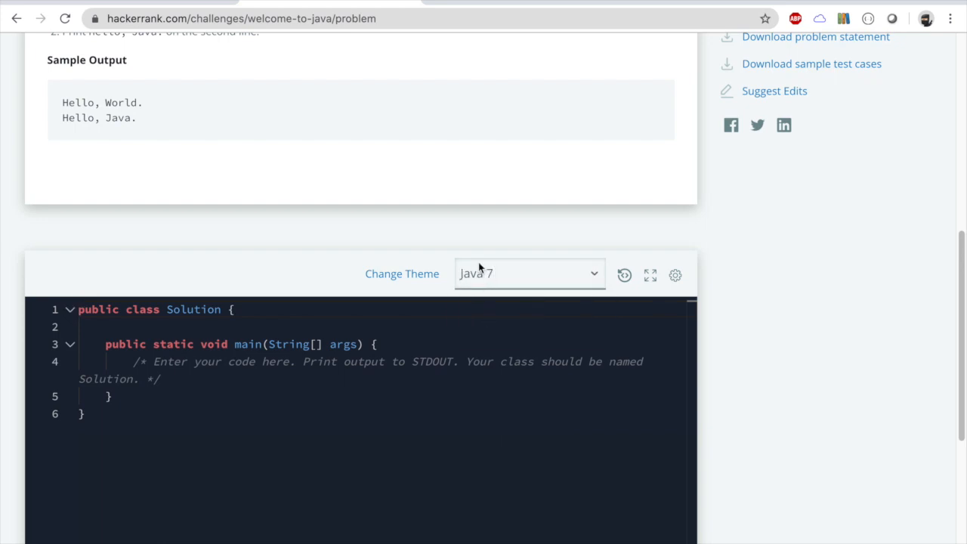
left_click(529, 273)
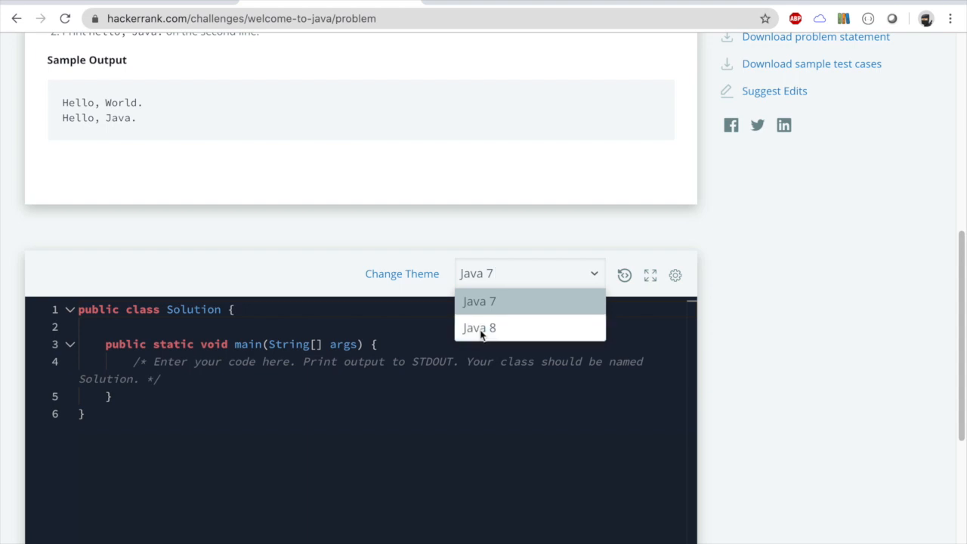
left_click(480, 326)
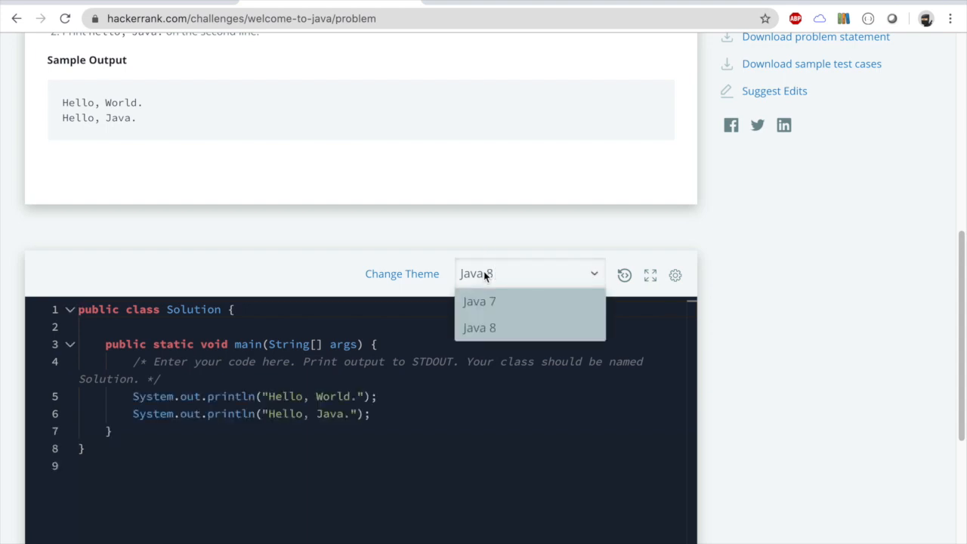
left_click(480, 326)
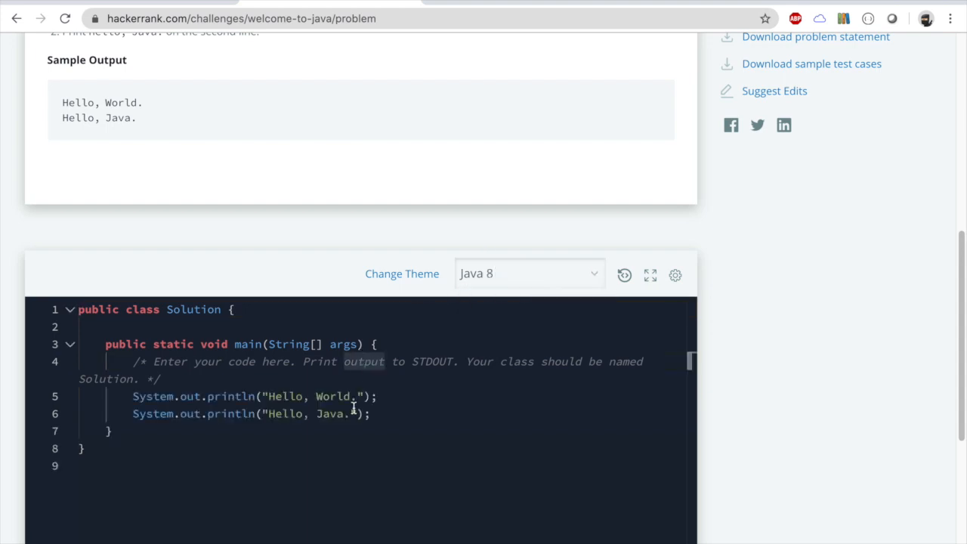
scroll("up", 3)
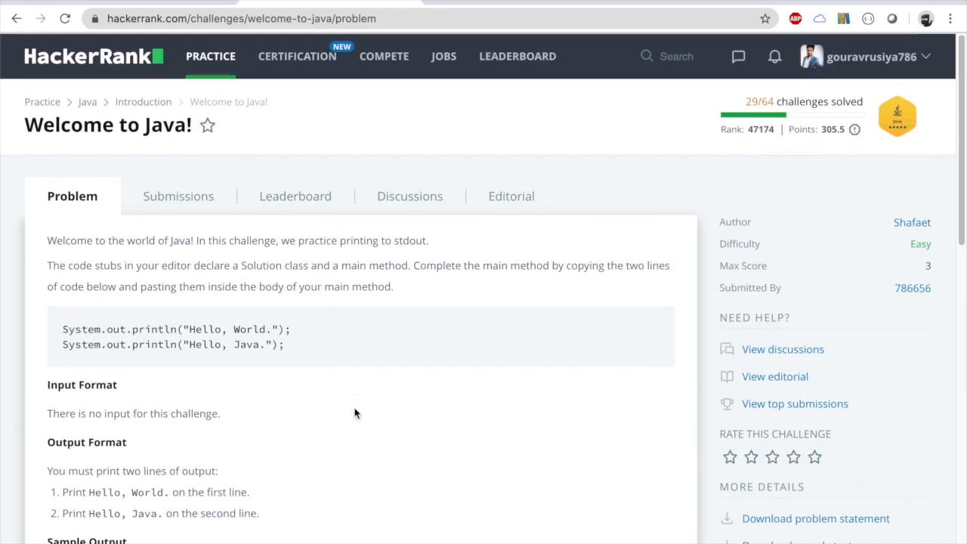
scroll("down", 3)
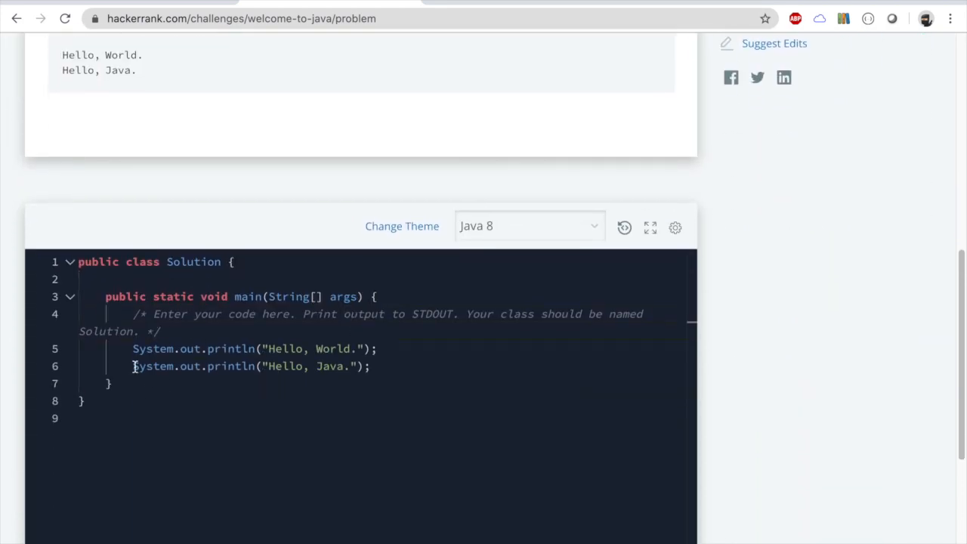
scroll("up", 3)
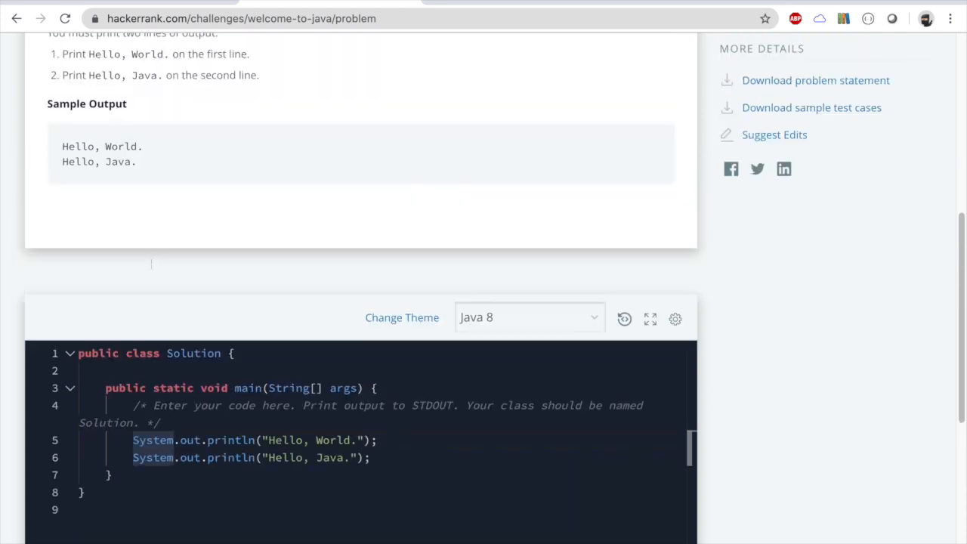
scroll("up", 3)
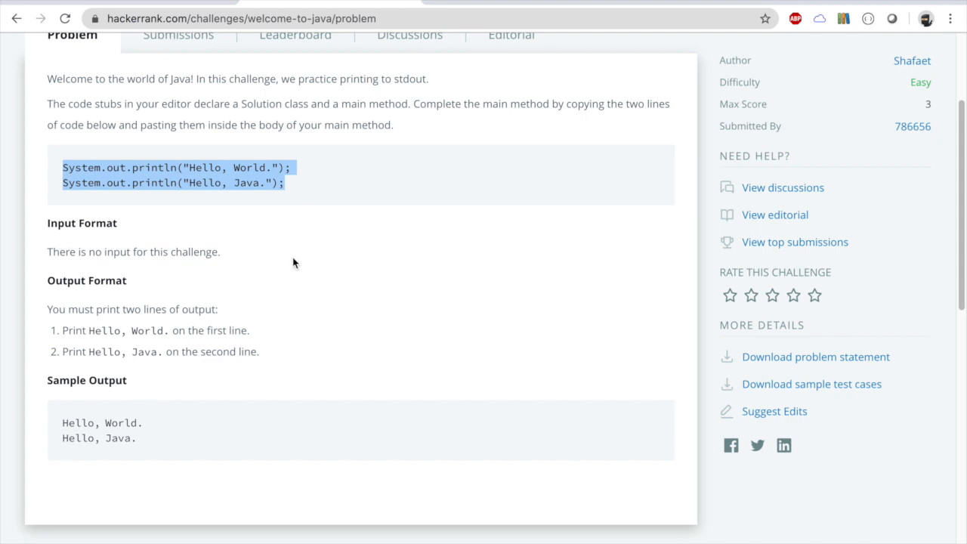
scroll("down", 3)
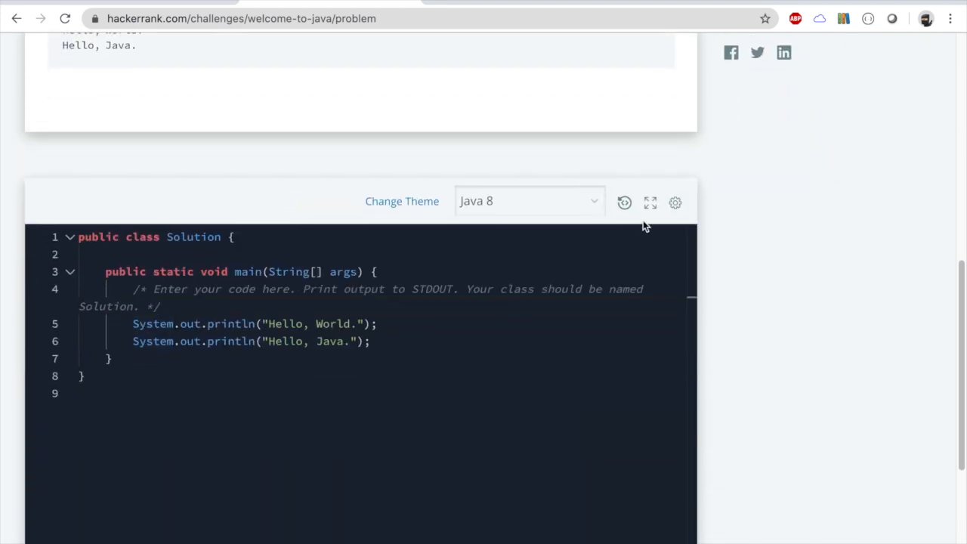
Place the Hello, World. and Hello, Java. println lines in main and set the cursor after its closing brace
left_click(650, 203)
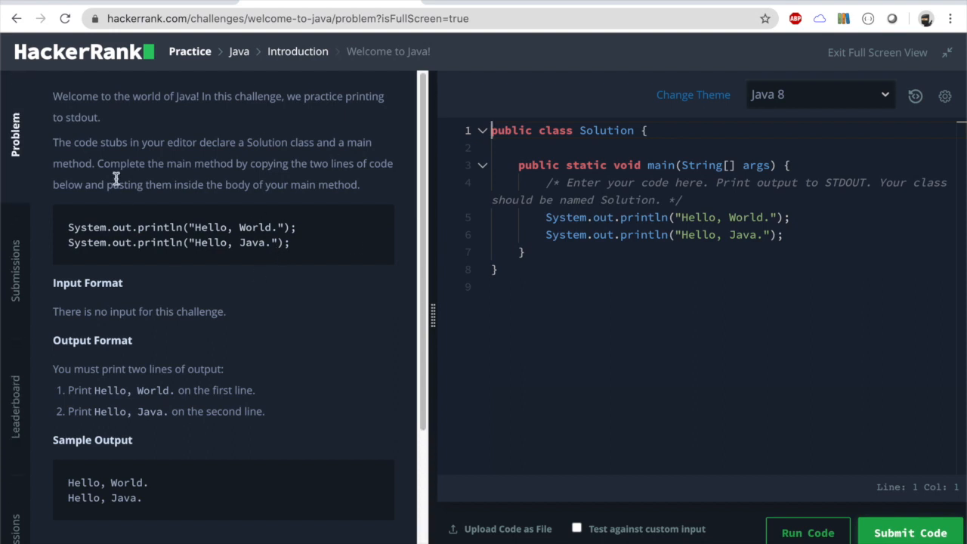
mouse_move(313, 325)
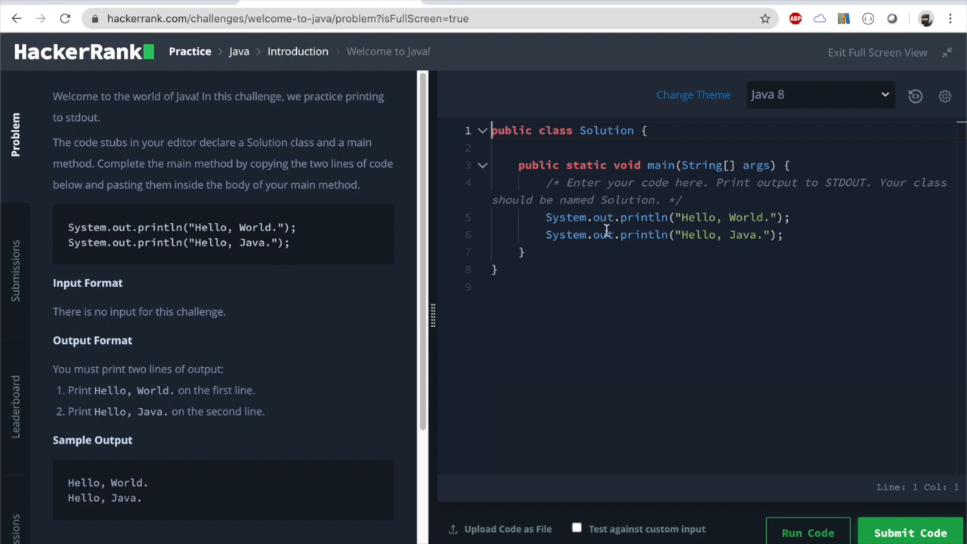
mouse_move(729, 252)
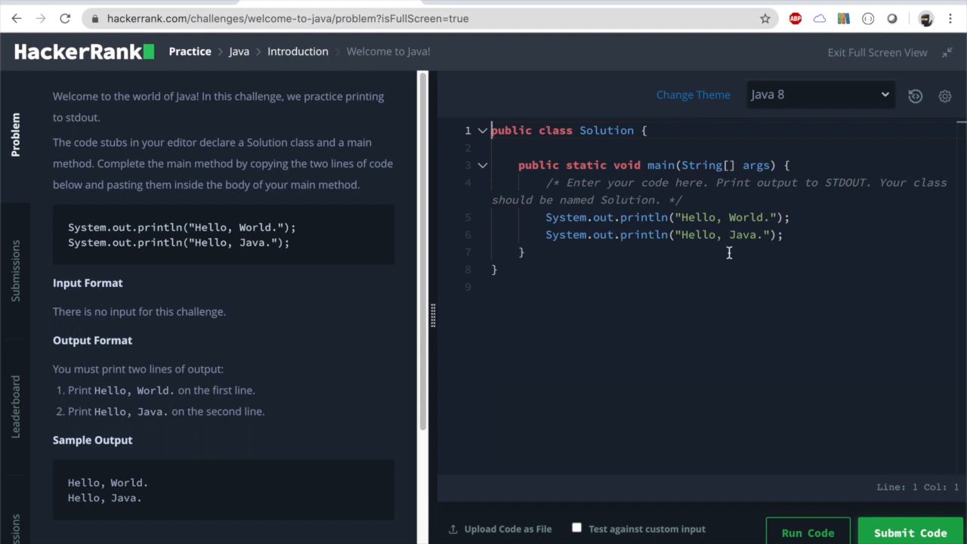
left_click(521, 251)
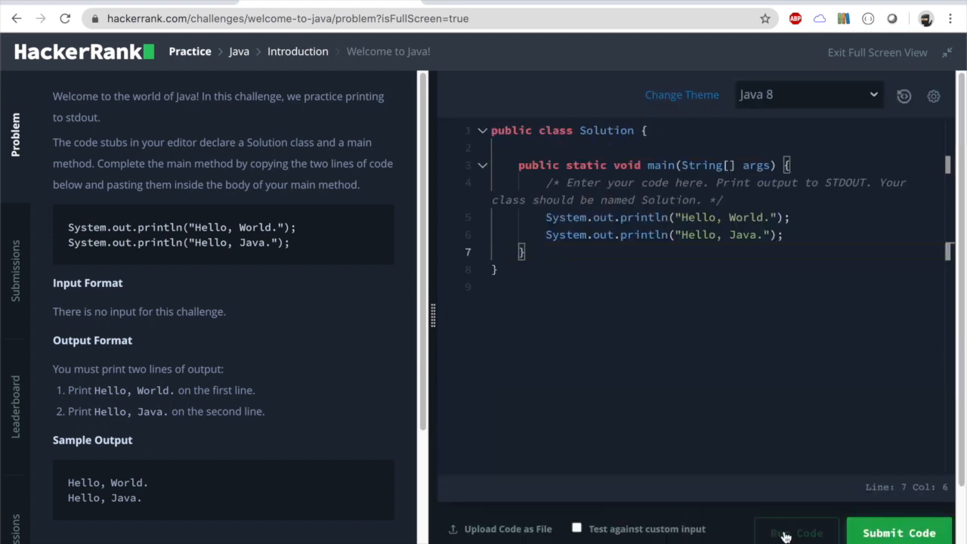
Run the Welcome to Java code and compare Your Output with Expected Output for sample test case 0
left_click(797, 532)
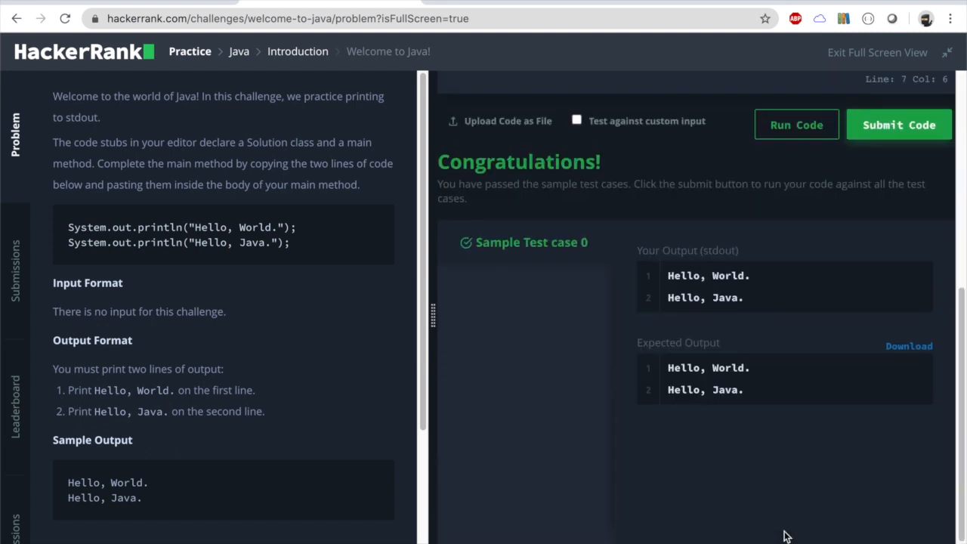
mouse_move(601, 245)
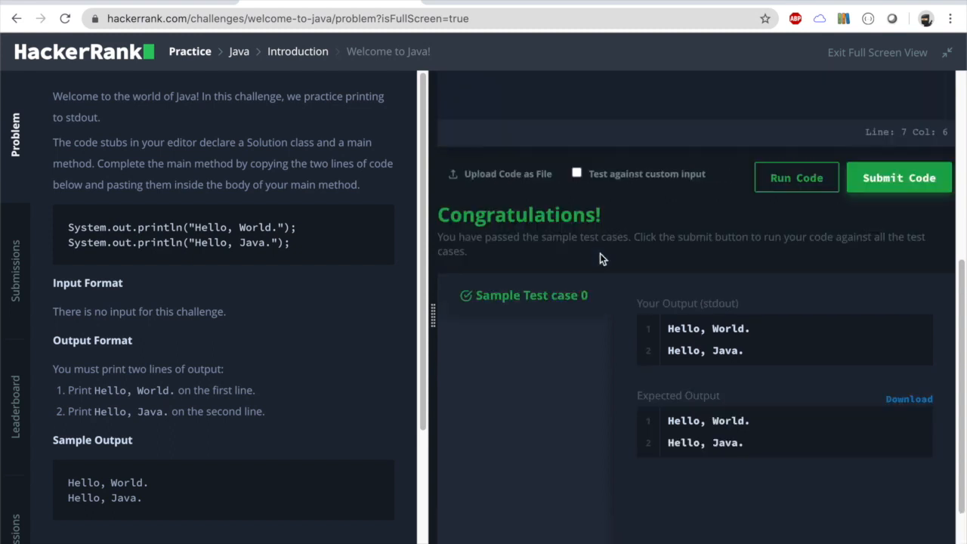
scroll("up", 3)
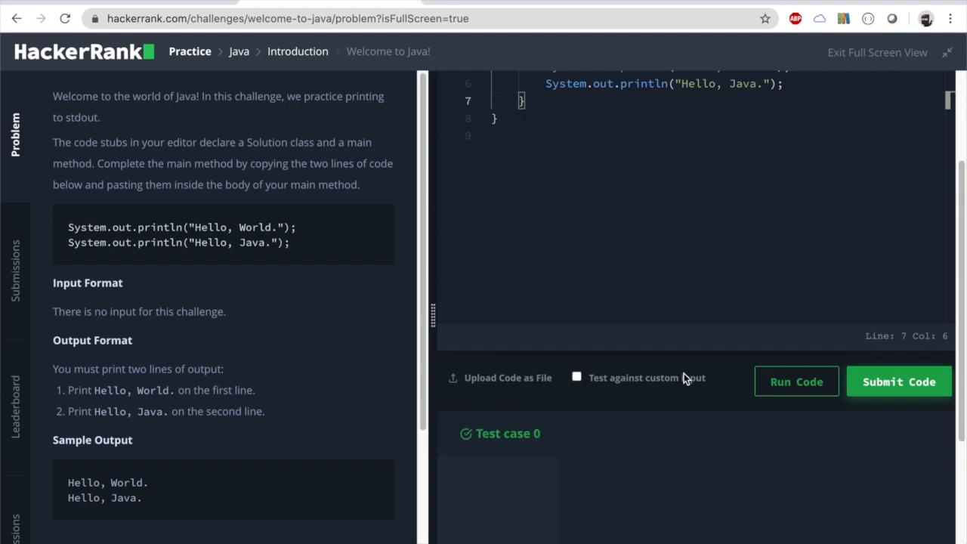
Submit the Welcome to Java solution and review the Congratulations result with Test case 0 passing
left_click(795, 381)
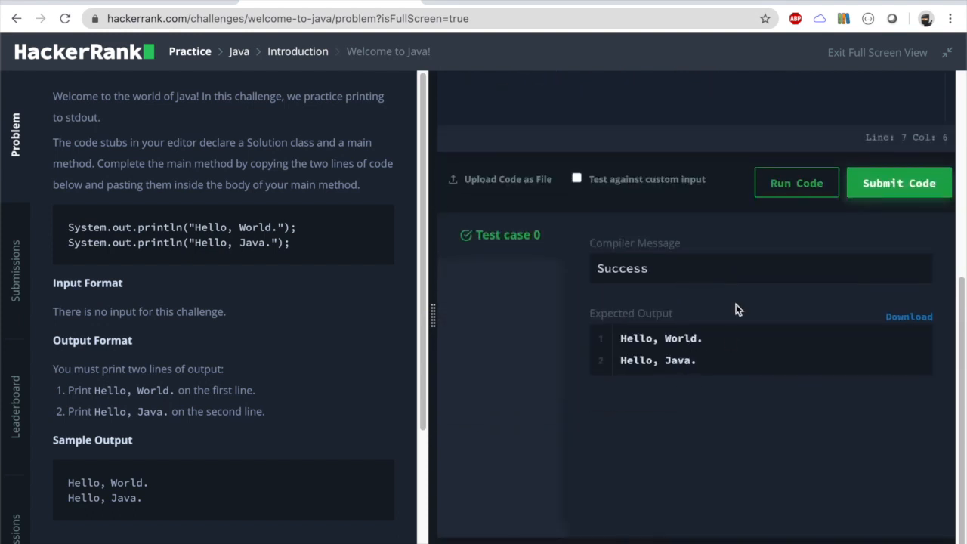
left_click(898, 183)
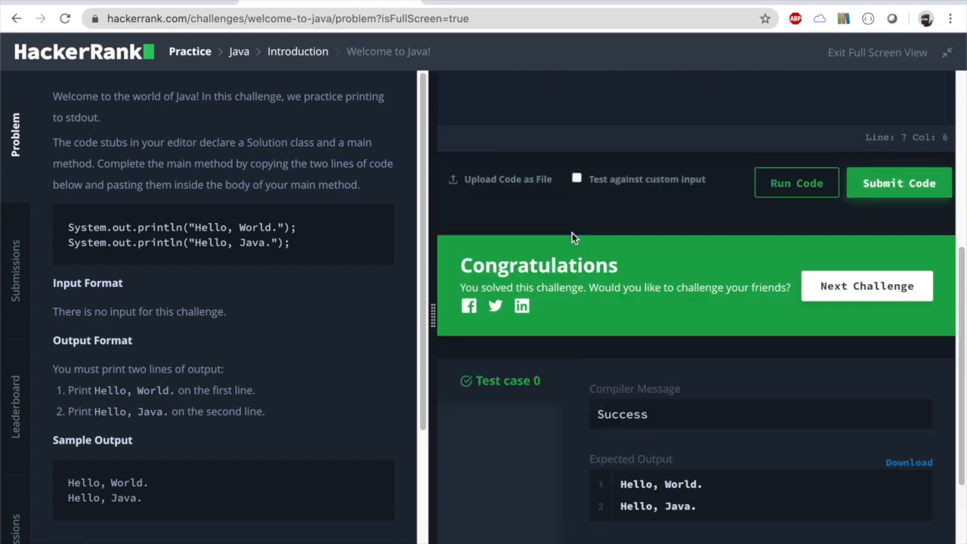
scroll("up", 3)
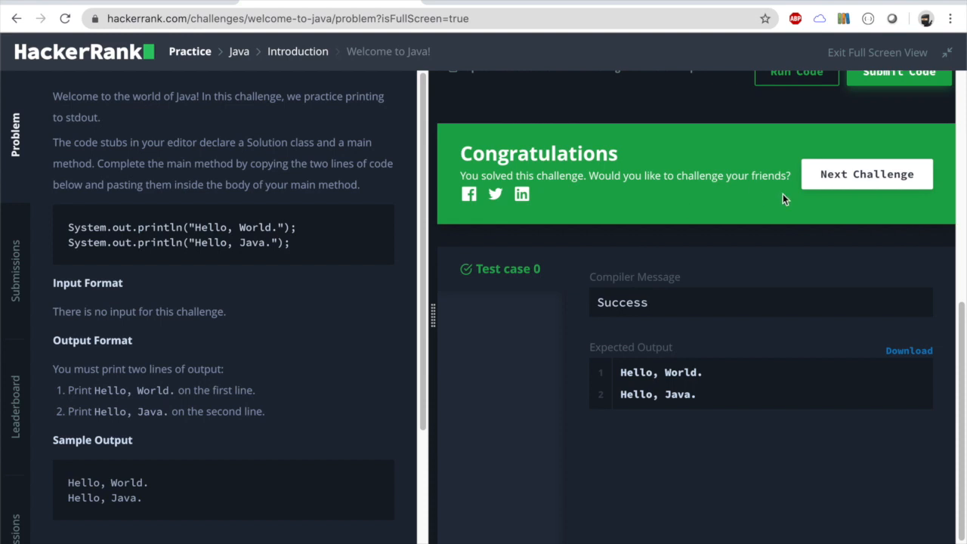
mouse_move(326, 60)
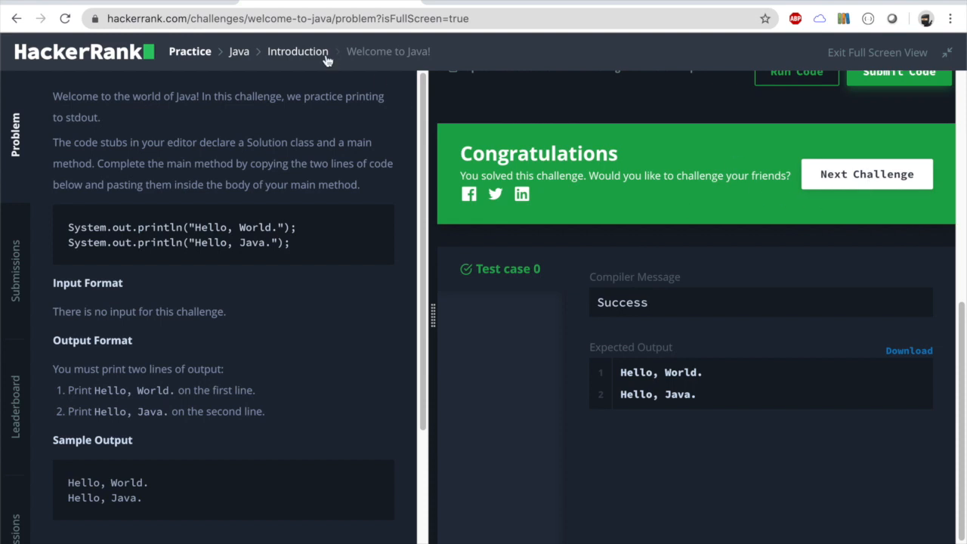
Return to the Introduction list, open Java Stdin and Stdout I, and read down to its starter code
left_click(298, 52)
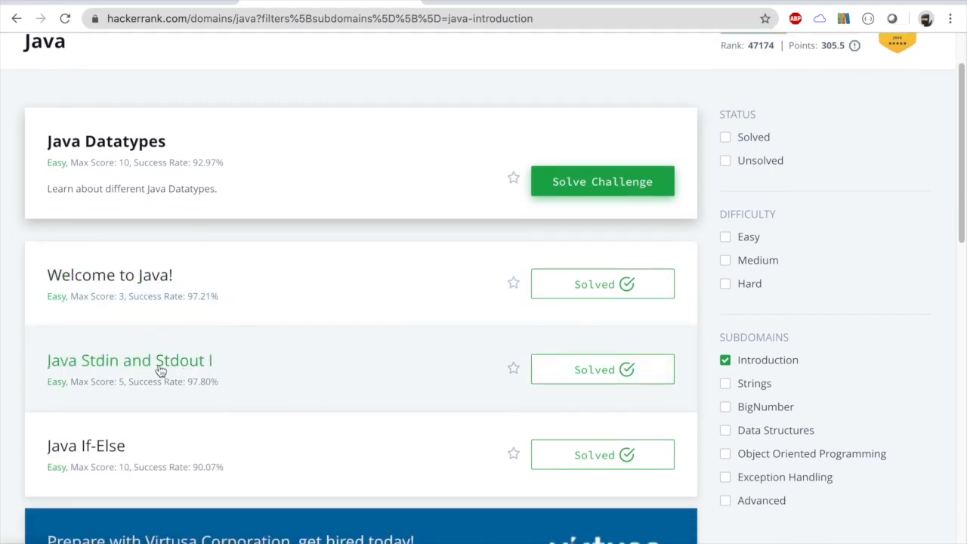
left_click(130, 359)
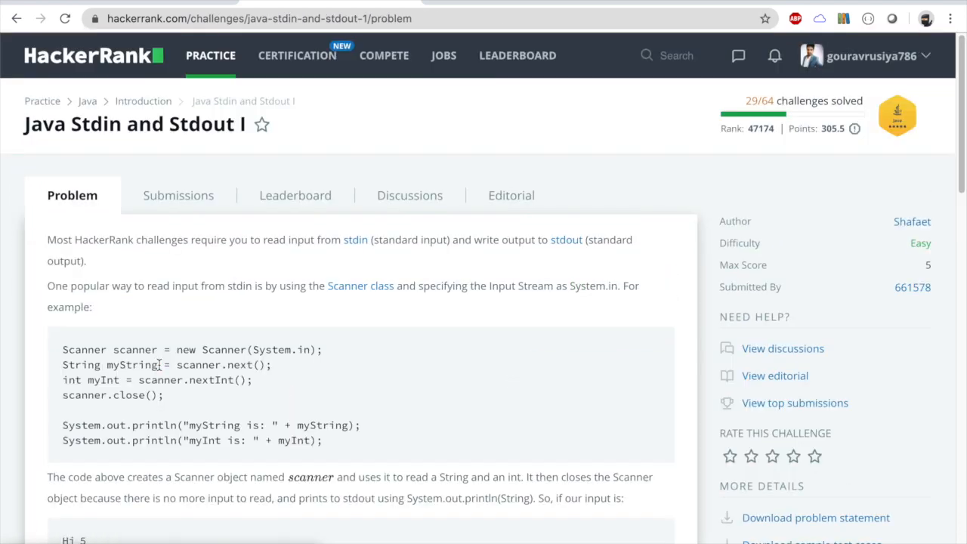
mouse_move(254, 372)
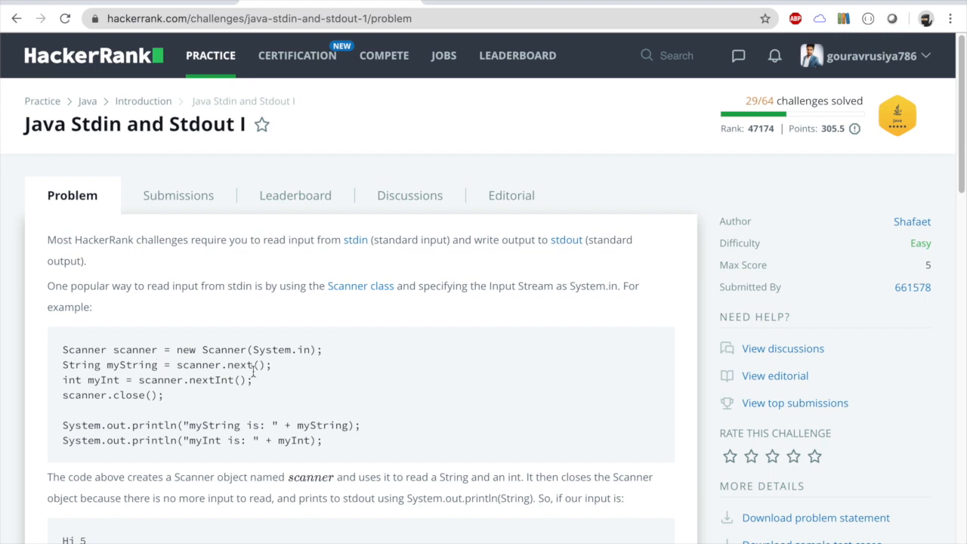
mouse_move(169, 127)
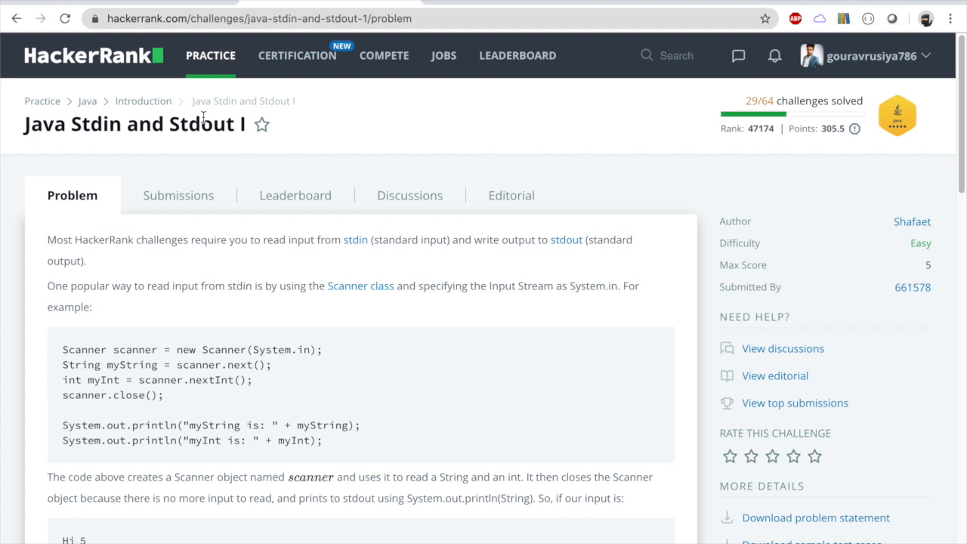
mouse_move(224, 372)
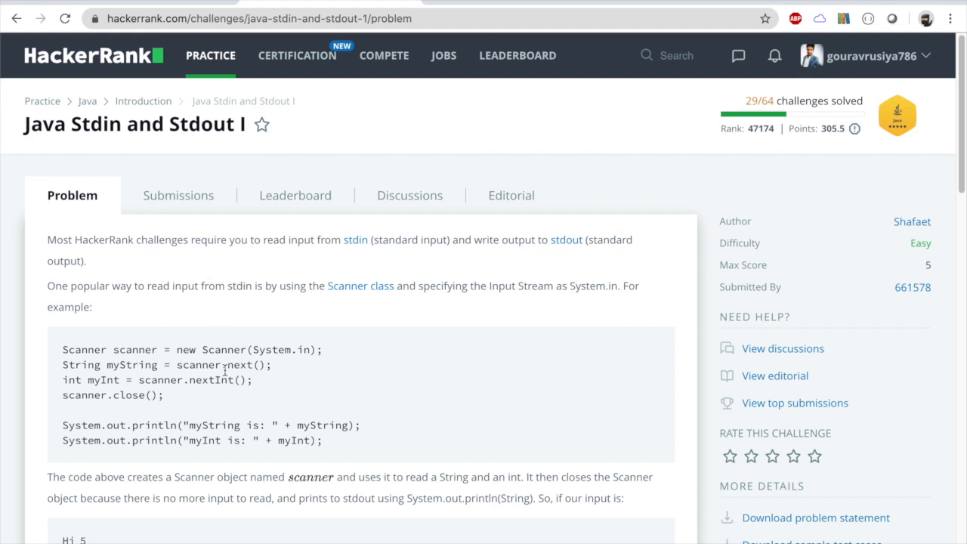
scroll("down", 3)
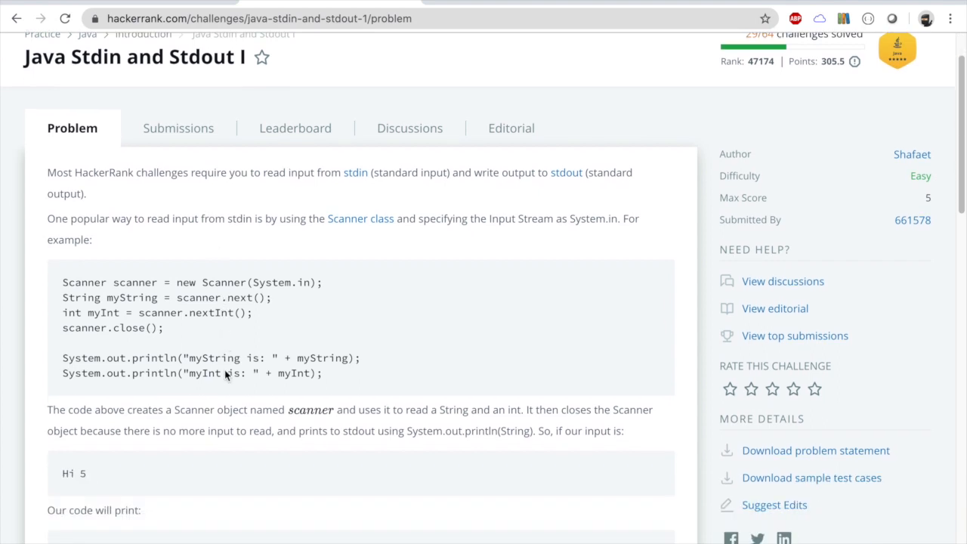
scroll("down", 3)
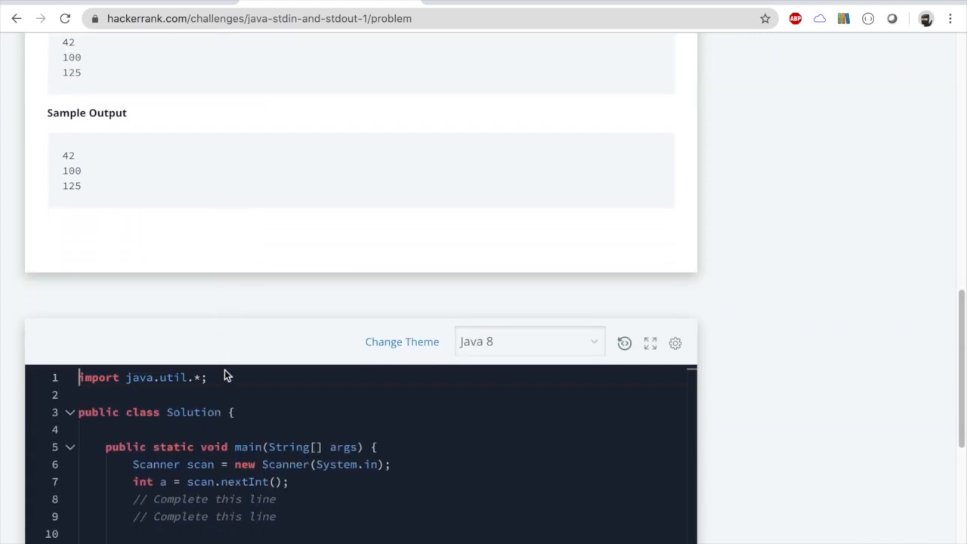
left_click(650, 343)
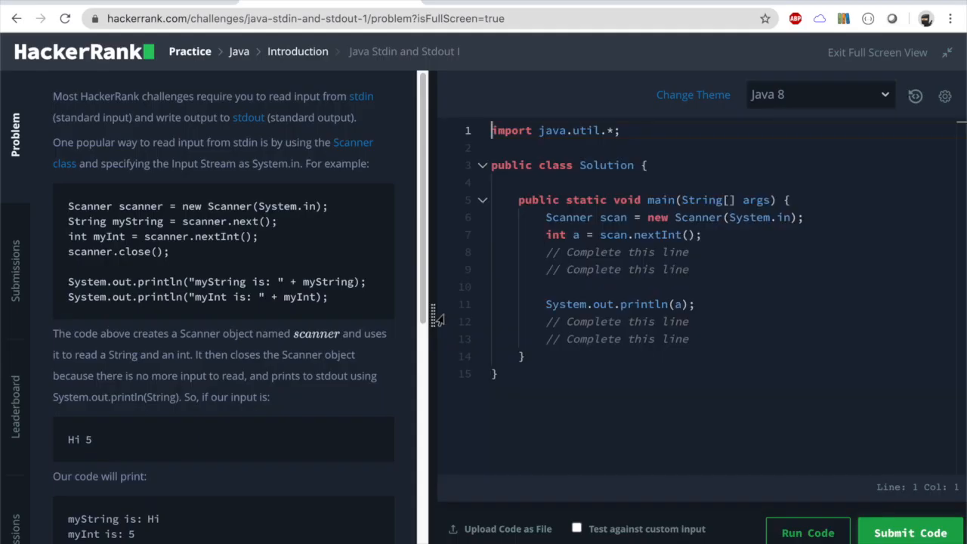
mouse_move(254, 227)
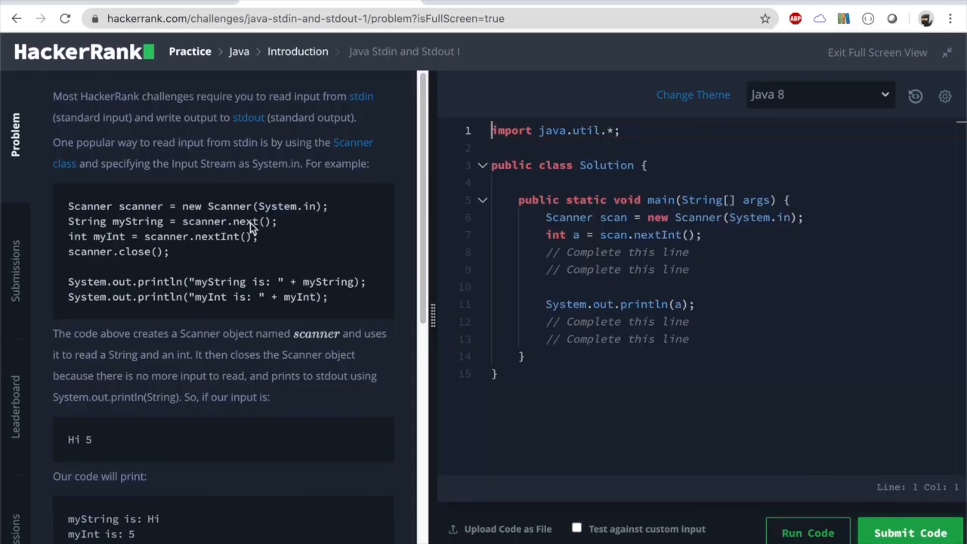
mouse_move(76, 136)
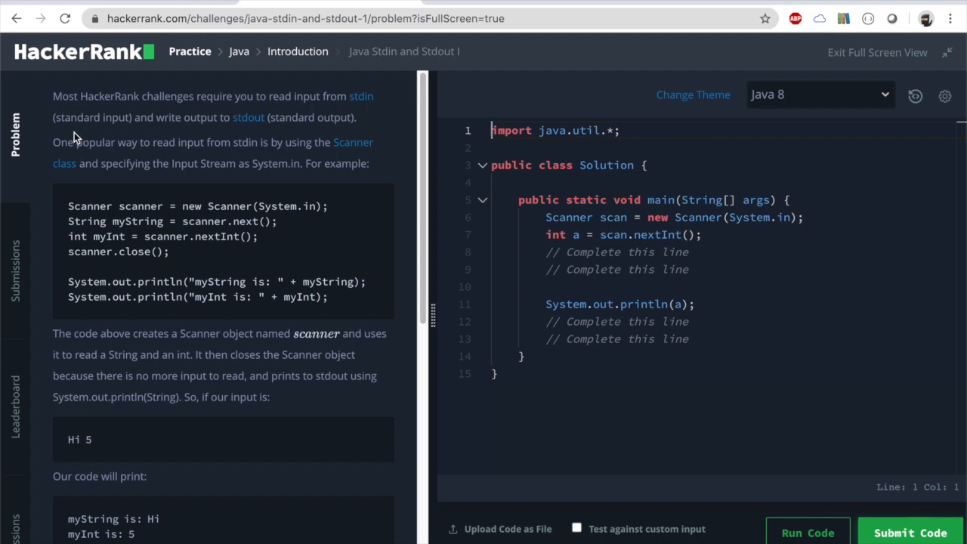
mouse_move(89, 112)
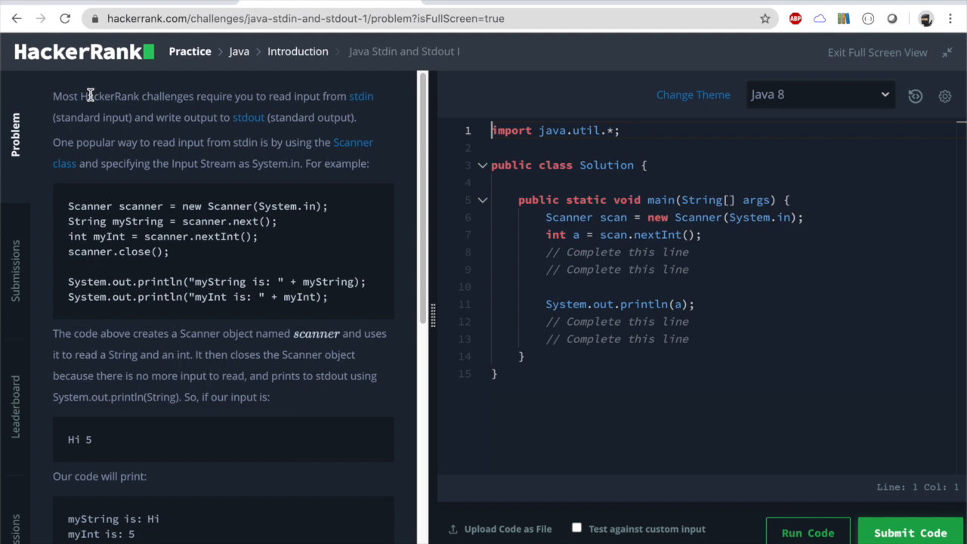
mouse_move(191, 97)
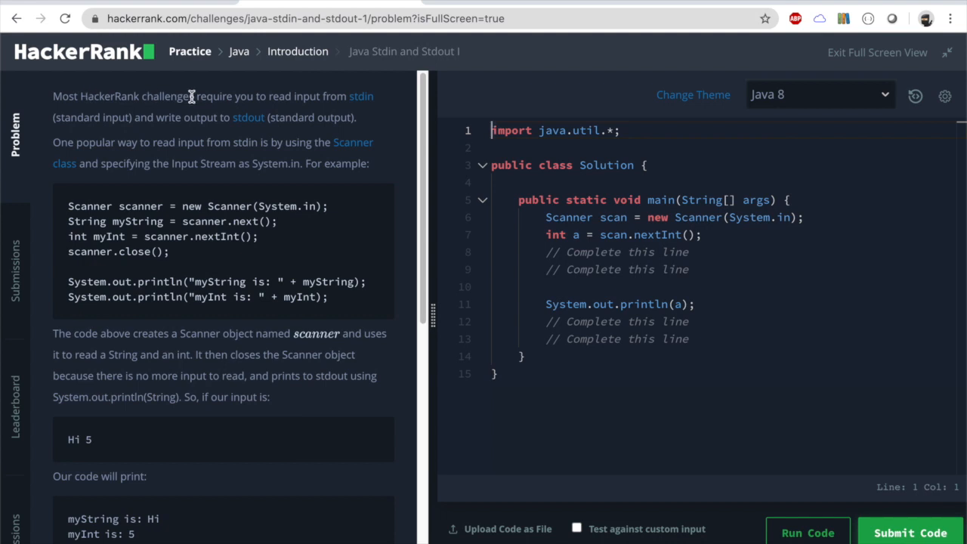
mouse_move(314, 103)
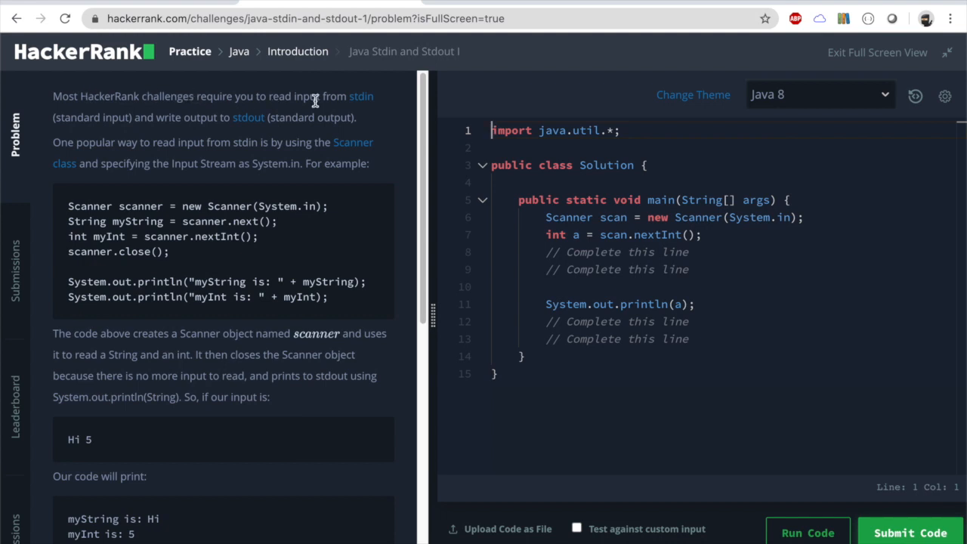
mouse_move(293, 154)
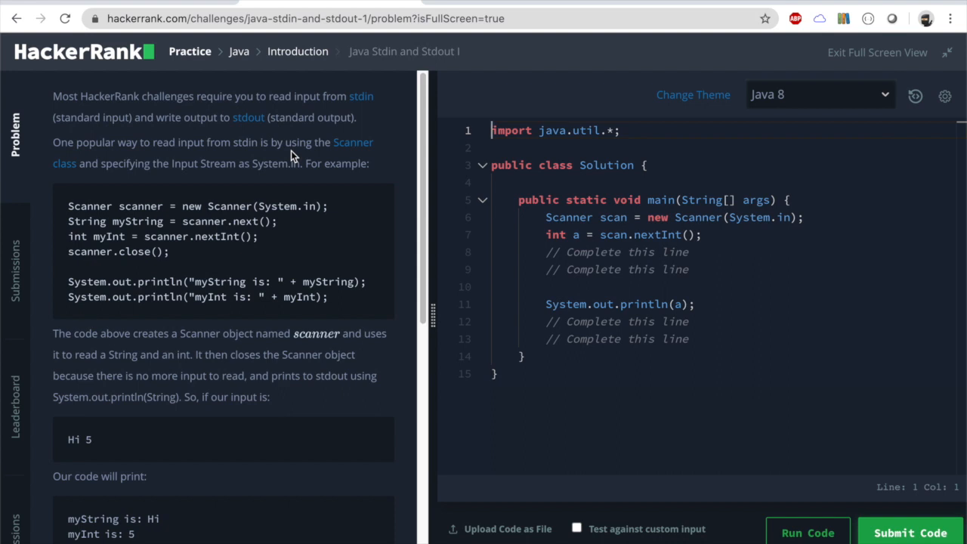
mouse_move(217, 144)
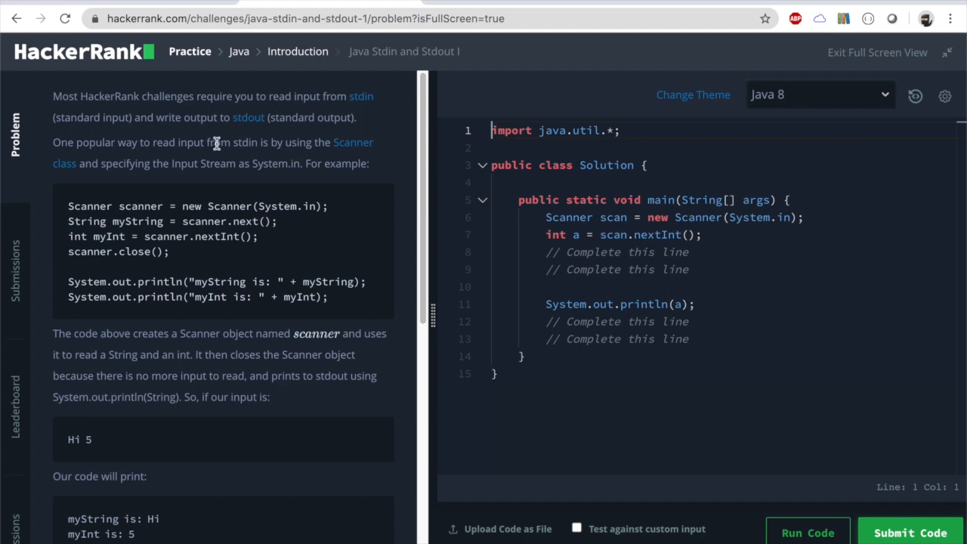
mouse_move(317, 128)
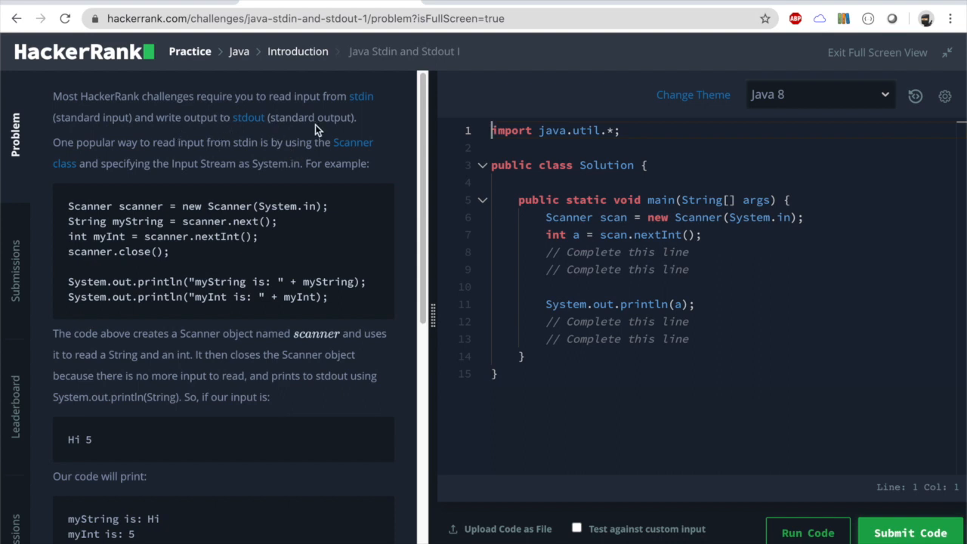
mouse_move(209, 145)
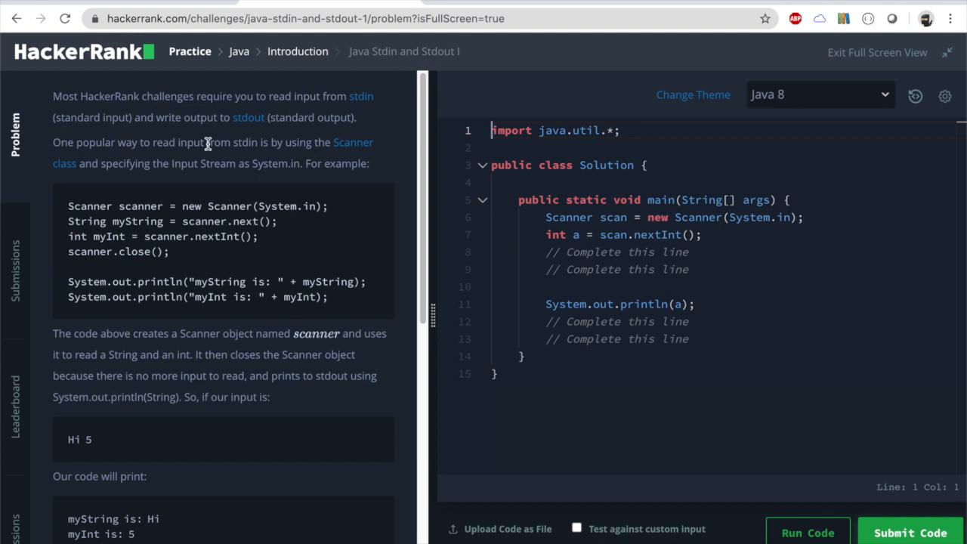
mouse_move(167, 175)
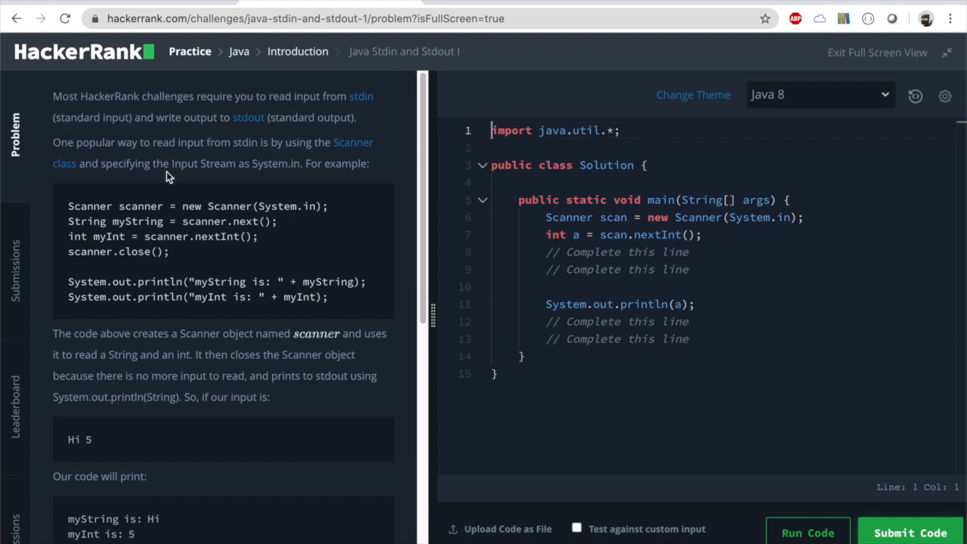
scroll("down", 3)
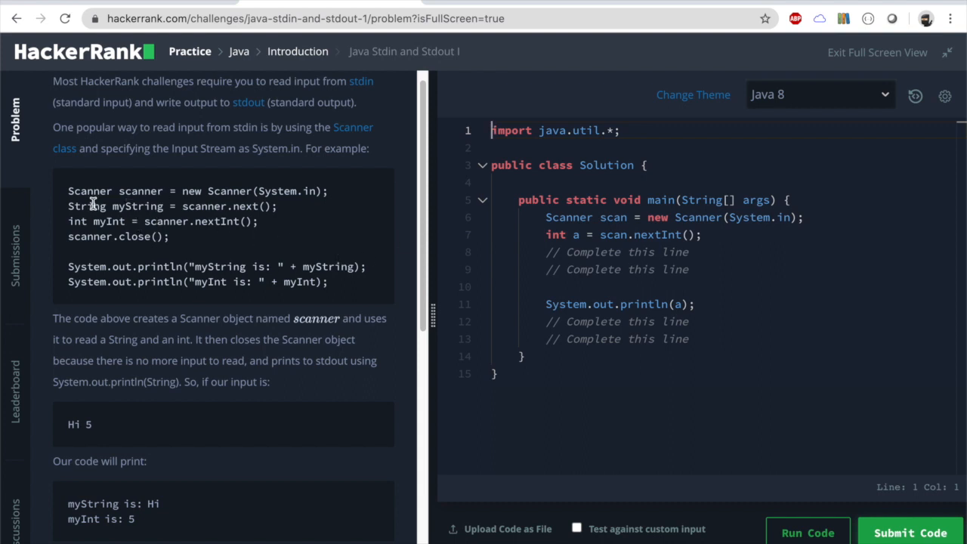
mouse_move(242, 199)
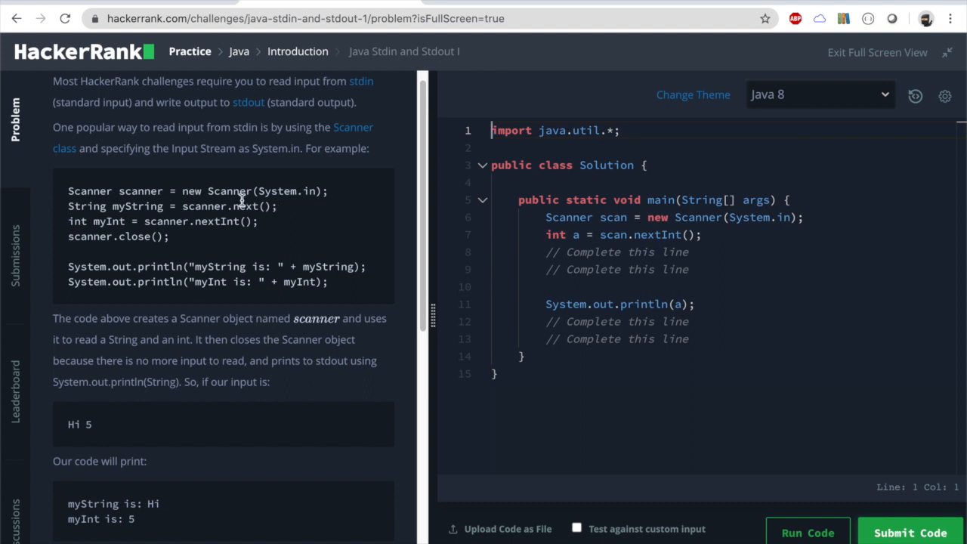
mouse_move(173, 254)
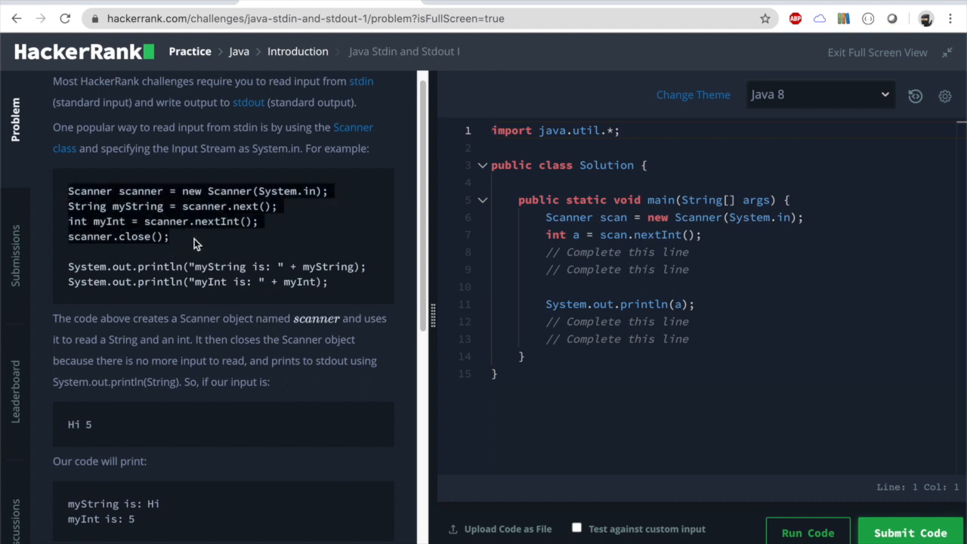
mouse_move(181, 221)
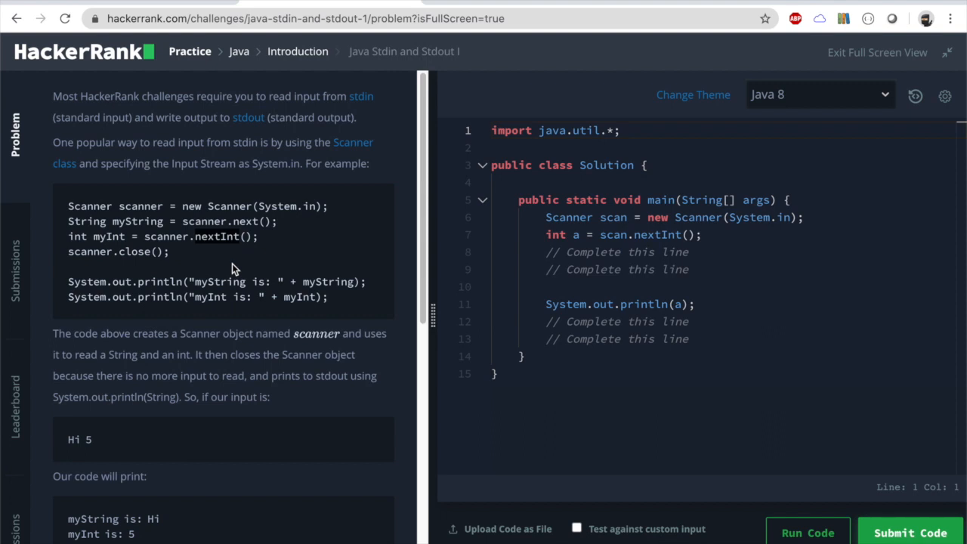
mouse_move(306, 296)
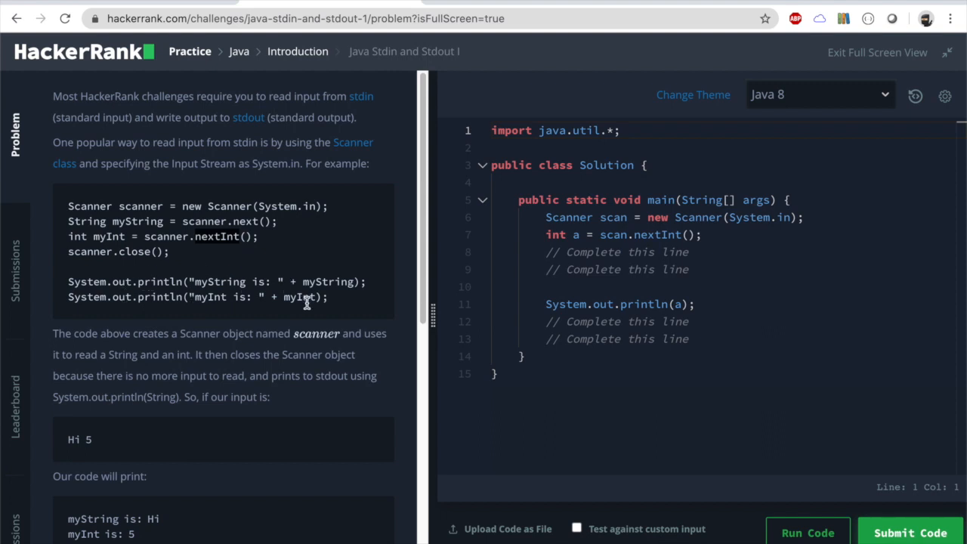
scroll("down", 3)
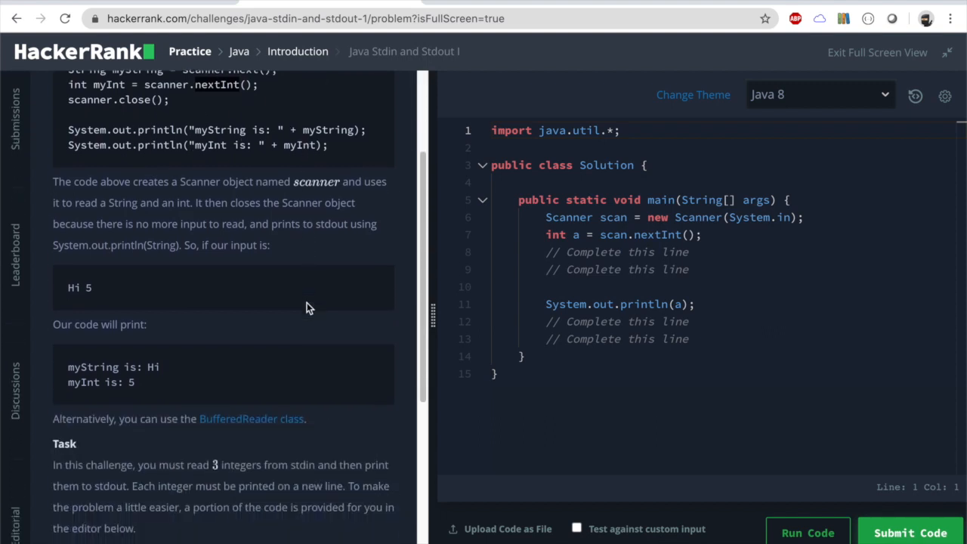
scroll("down", 3)
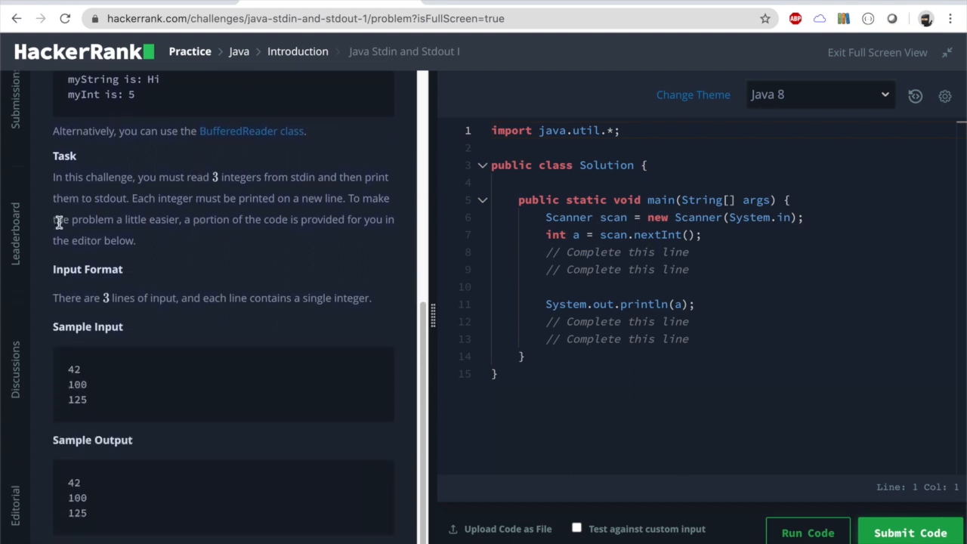
mouse_move(209, 179)
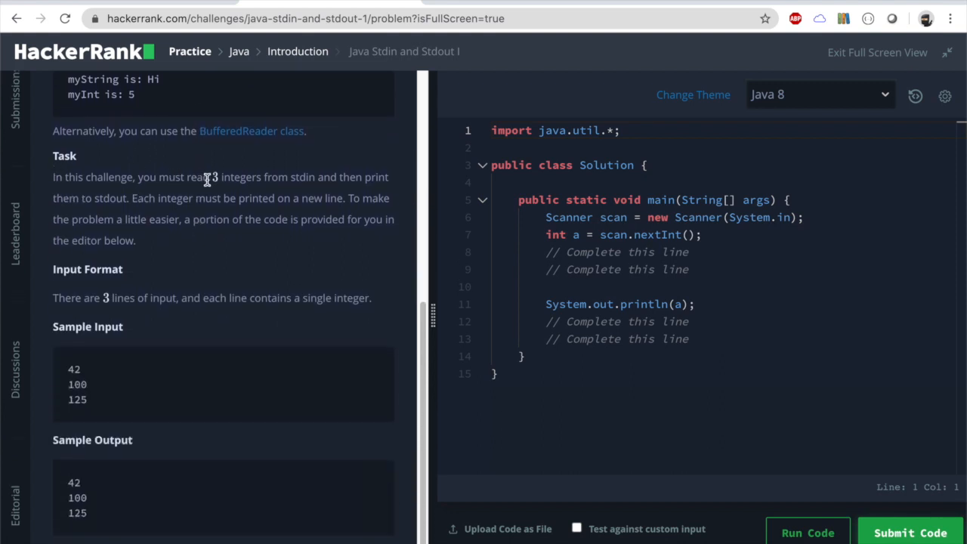
mouse_move(333, 191)
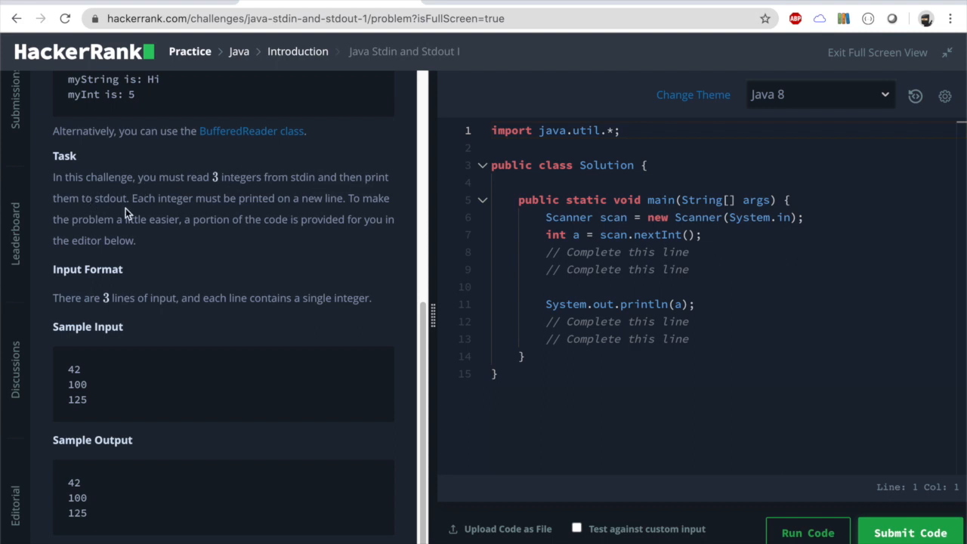
mouse_move(281, 214)
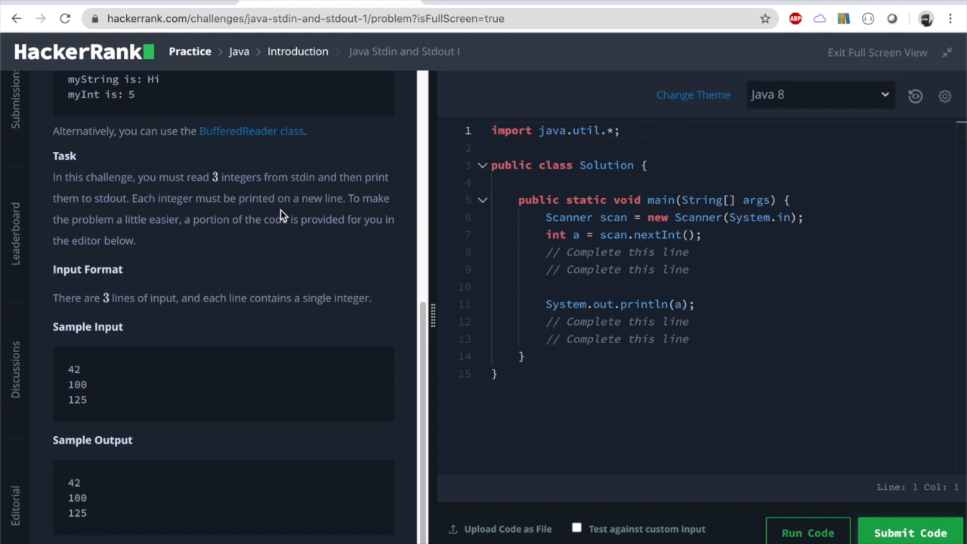
mouse_move(165, 254)
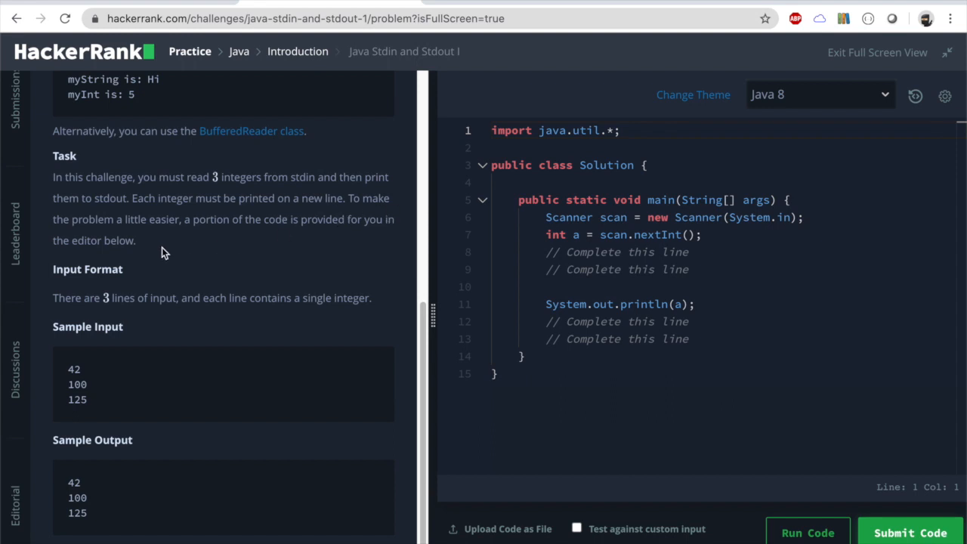
mouse_move(181, 250)
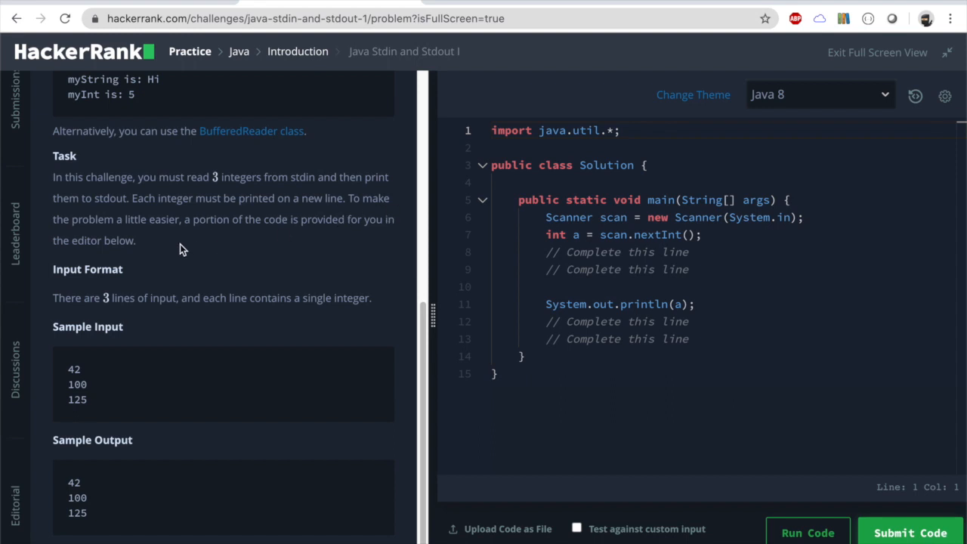
mouse_move(207, 240)
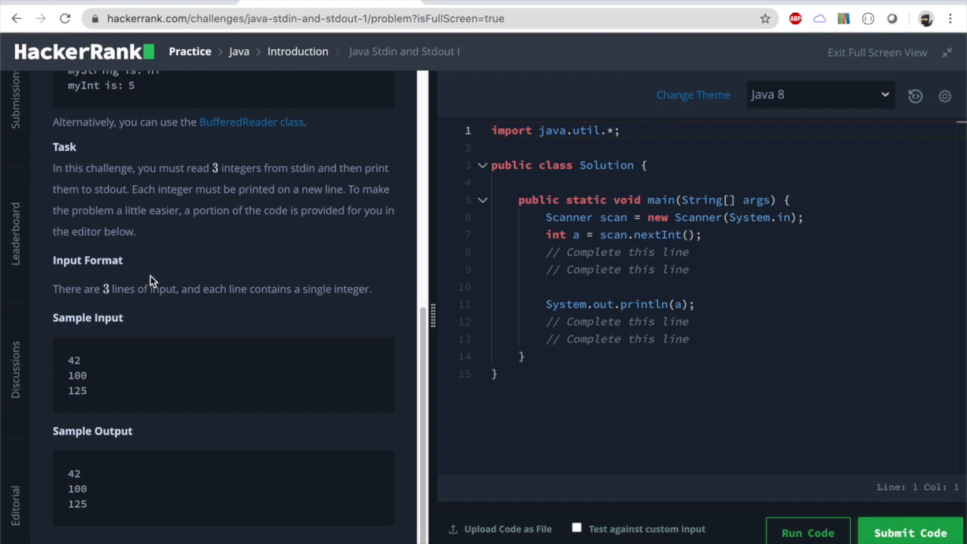
mouse_move(325, 289)
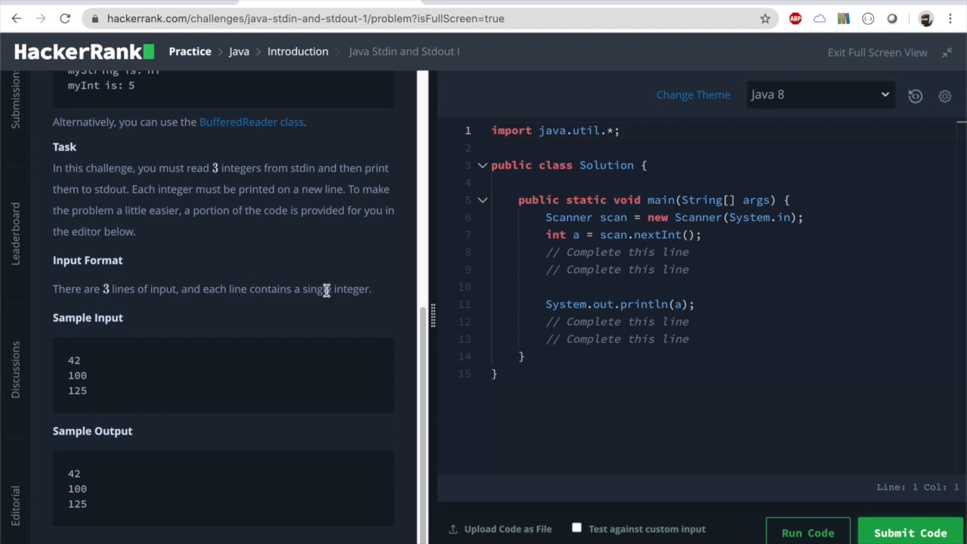
mouse_move(70, 366)
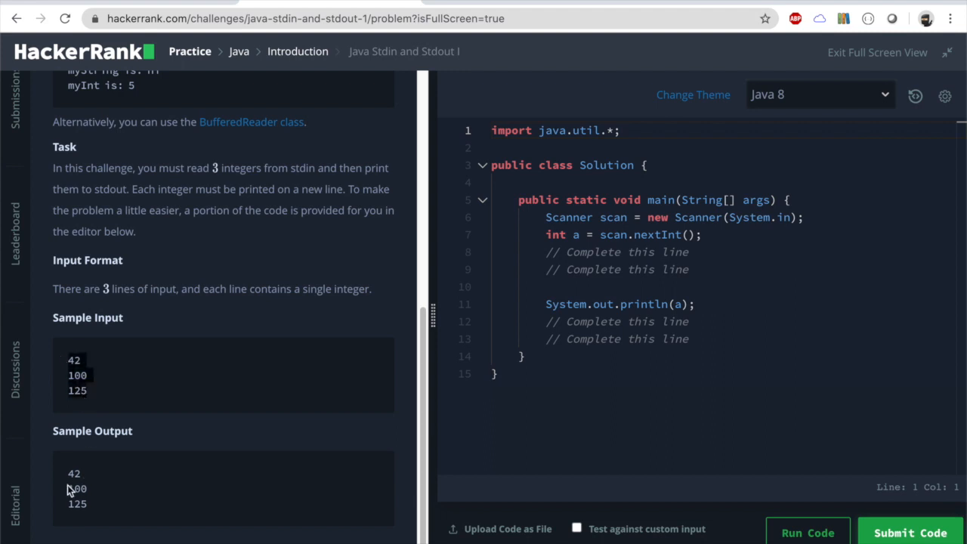
mouse_move(139, 479)
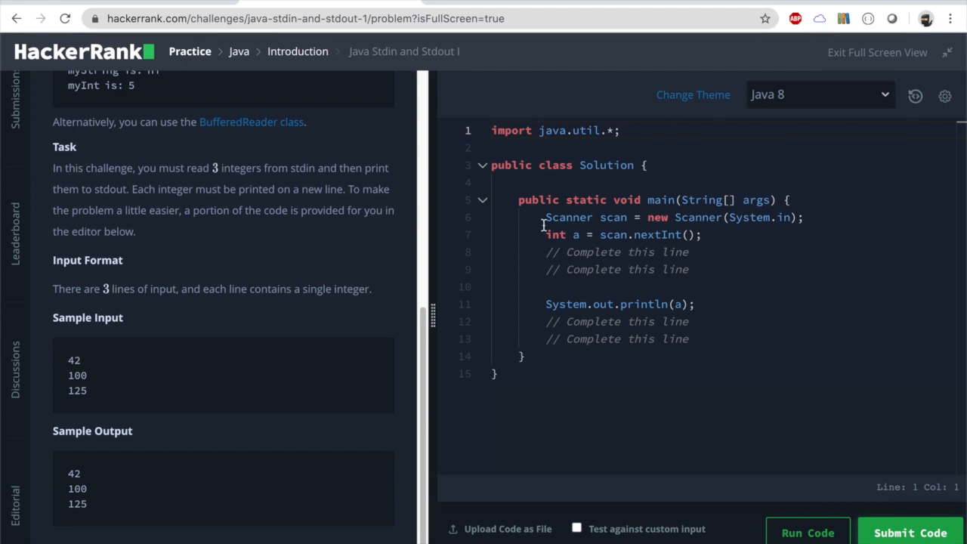
scroll("up", 3)
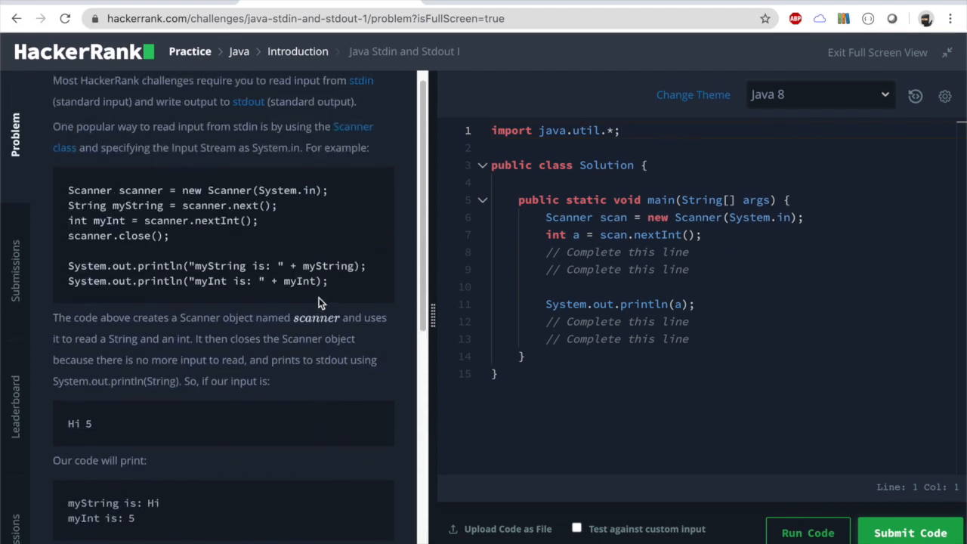
Add reads for ints b and c and System.out.println lines so a, b and c each print on their own line
scroll("up", 3)
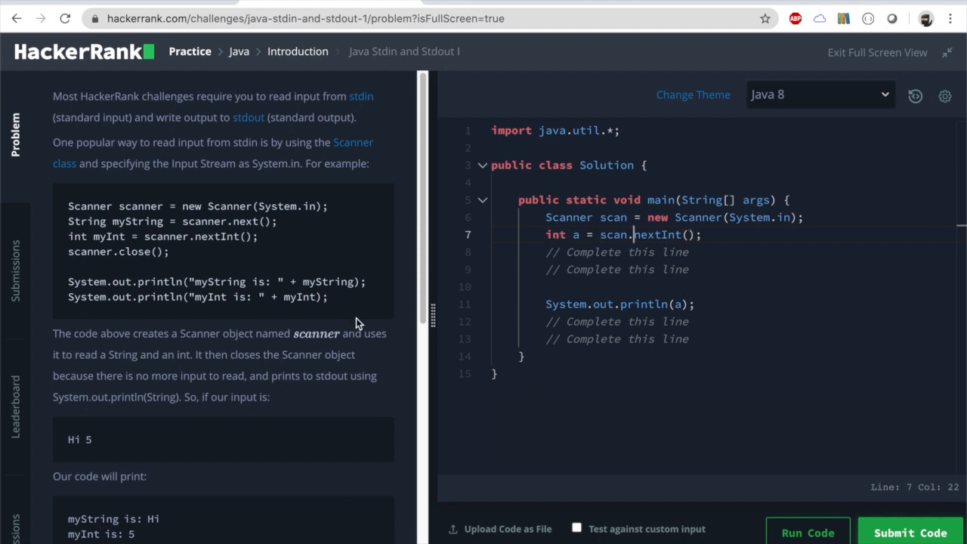
scroll("down", 3)
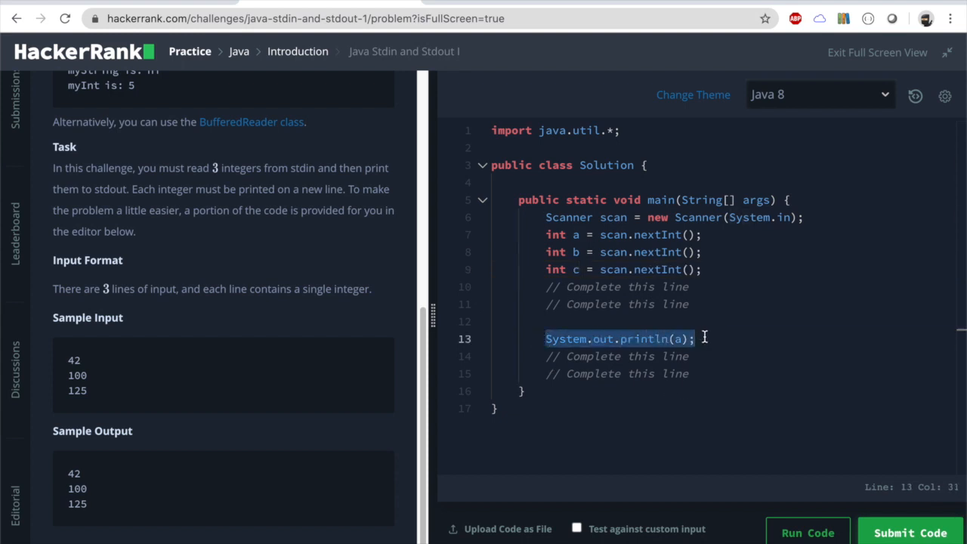
type("System.out.println(a);")
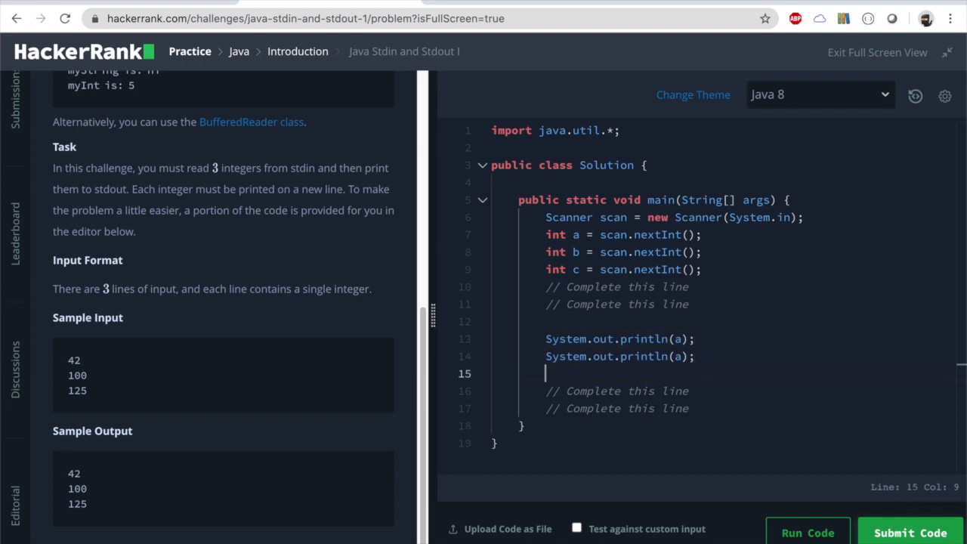
type("System.out.println(a);")
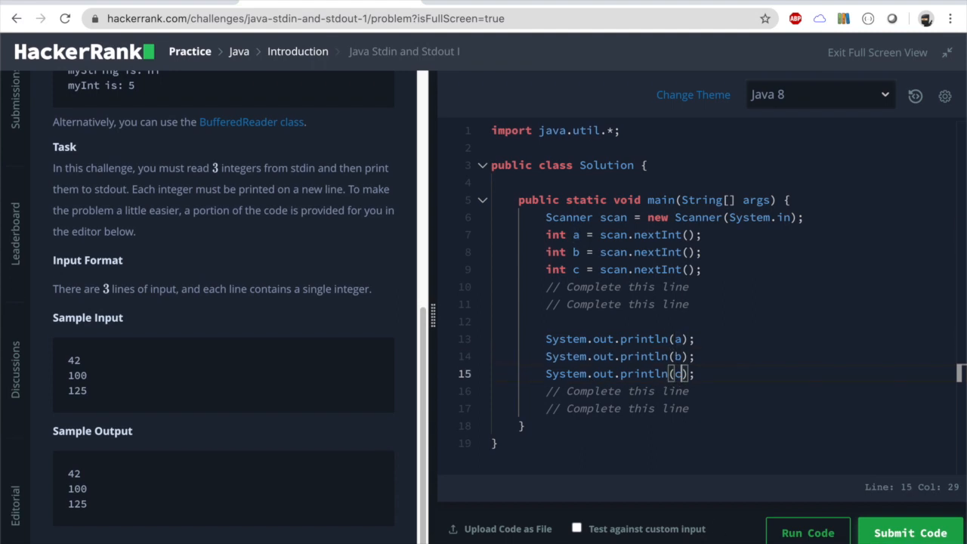
mouse_move(797, 532)
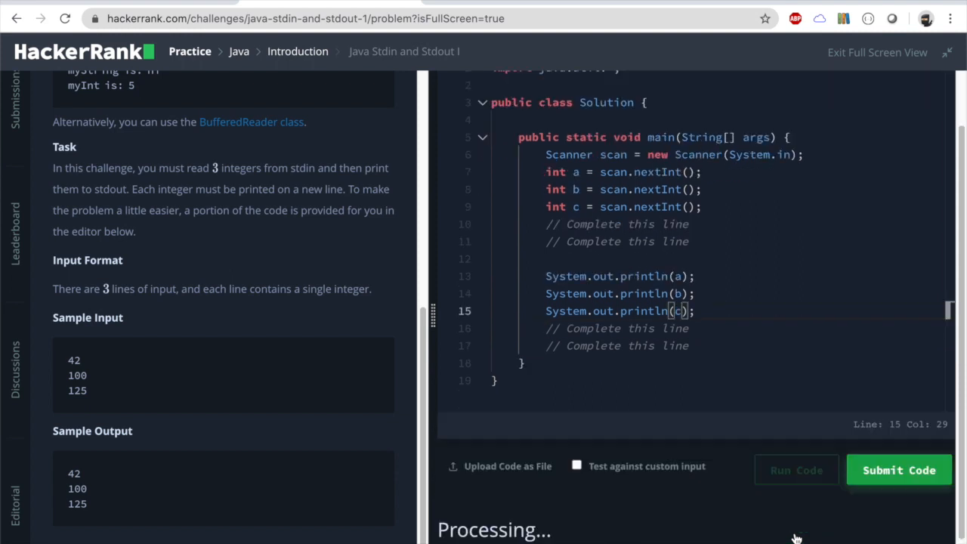
Run the Stdin and Stdout I code against the sample input and get Congratulations
left_click(795, 470)
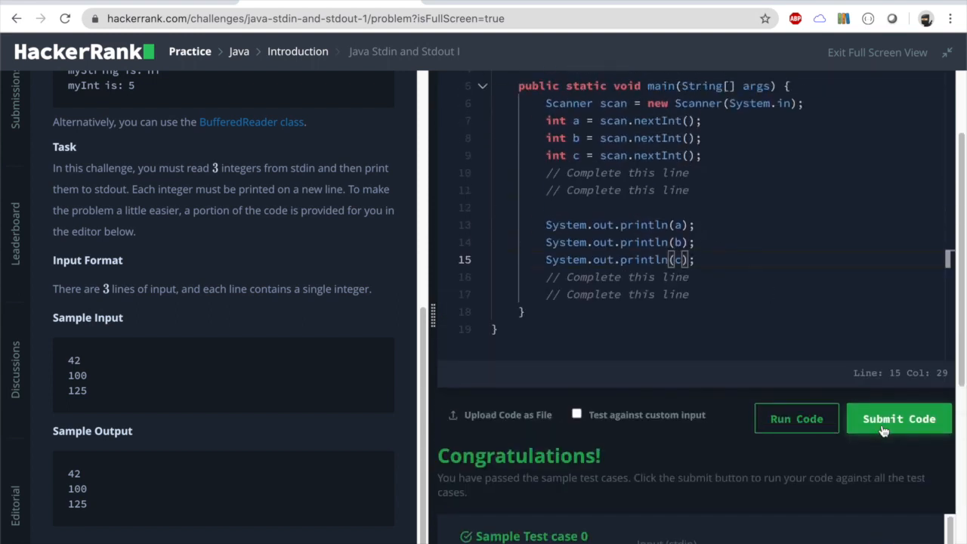
Submit the solution so test cases 0–2 pass, then reveal test case 0's input
left_click(898, 419)
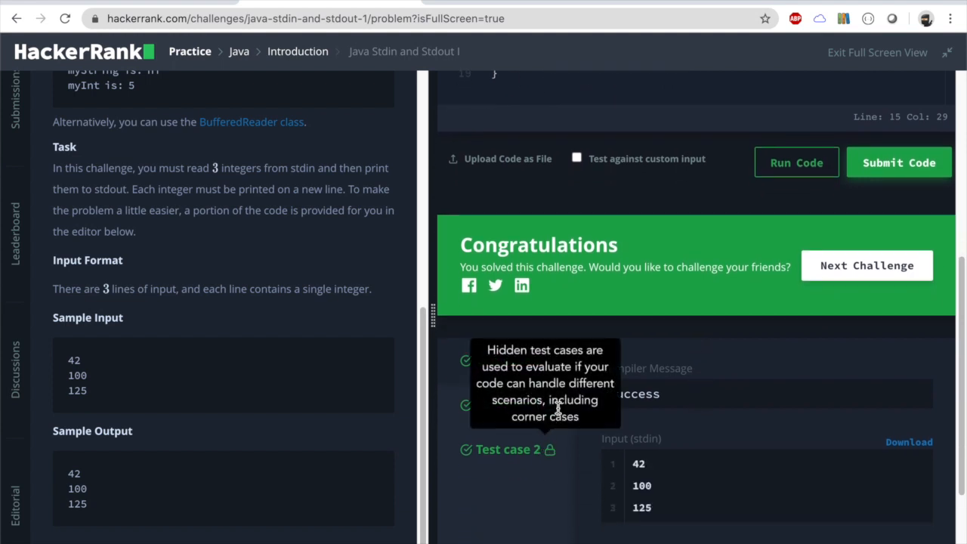
mouse_move(547, 411)
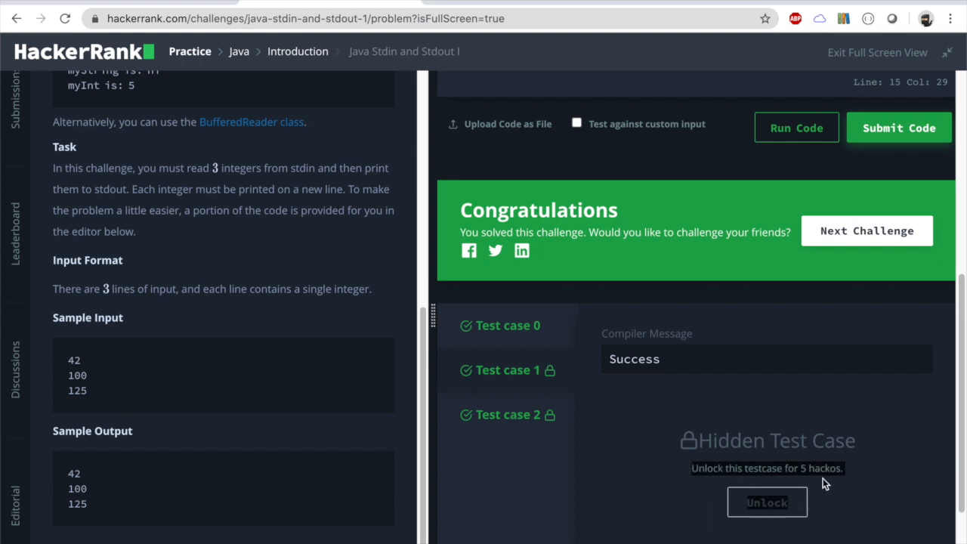
mouse_move(765, 461)
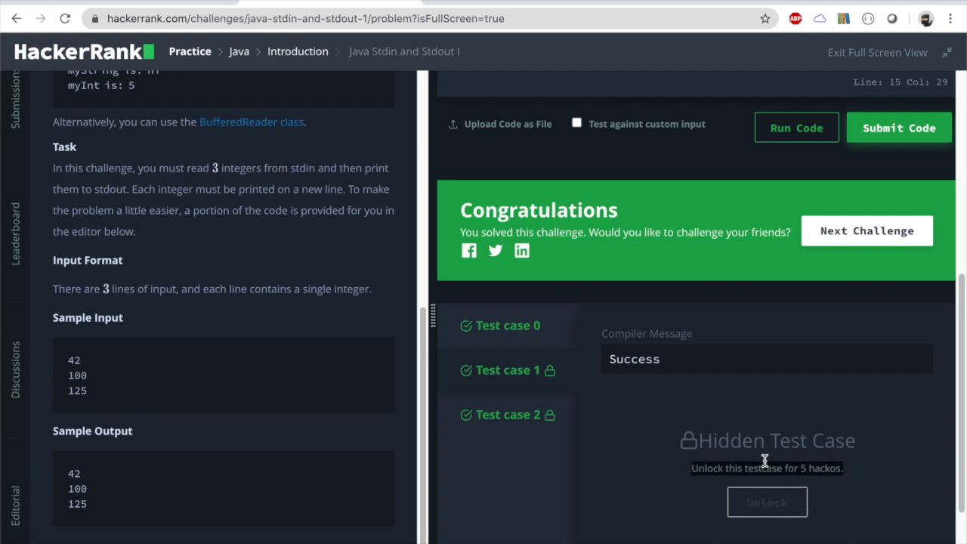
mouse_move(719, 466)
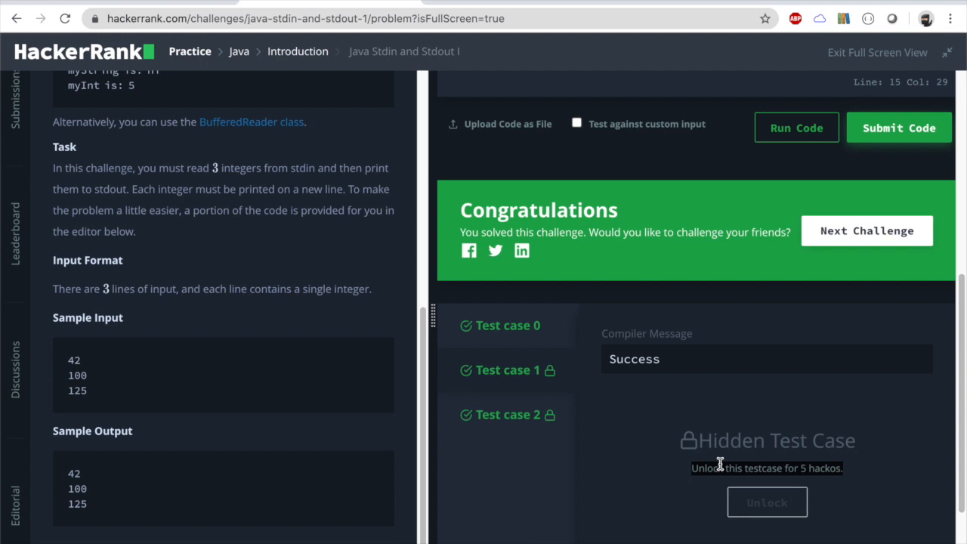
mouse_move(768, 502)
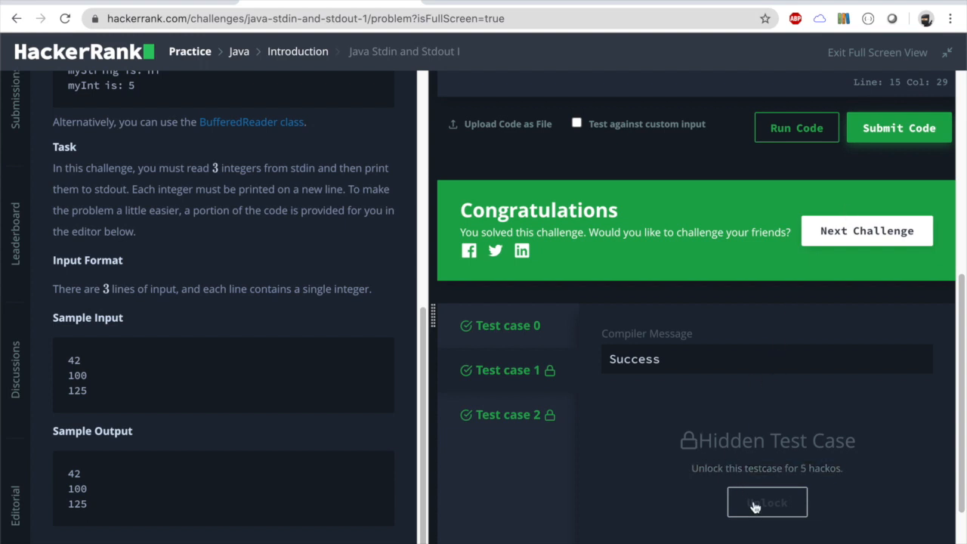
left_click(768, 502)
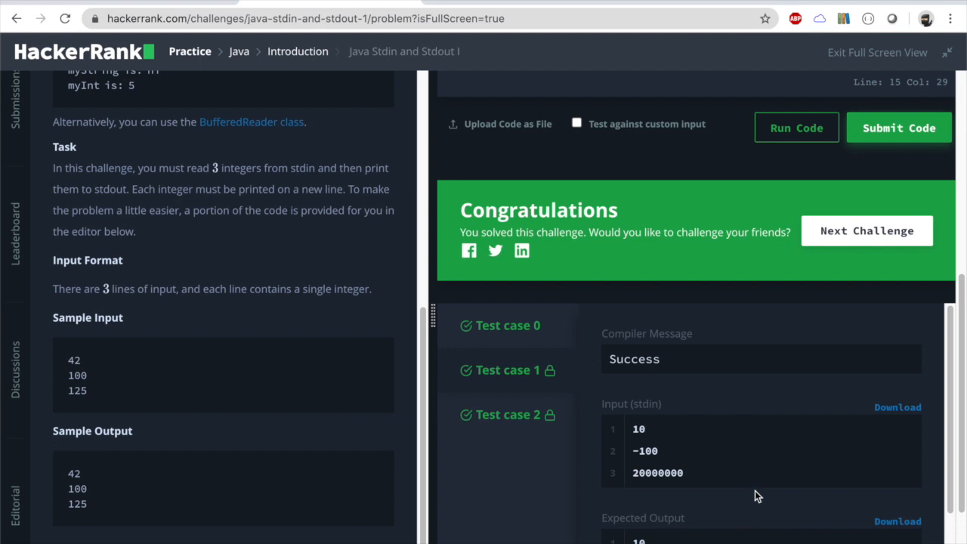
Scroll through Test case 0's input and expected output on the results pane
scroll("down", 3)
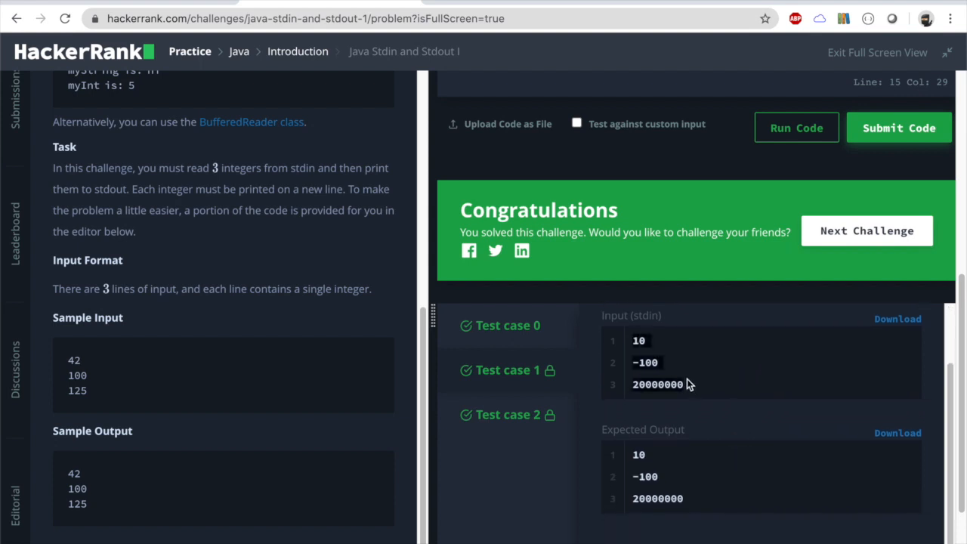
scroll("down", 3)
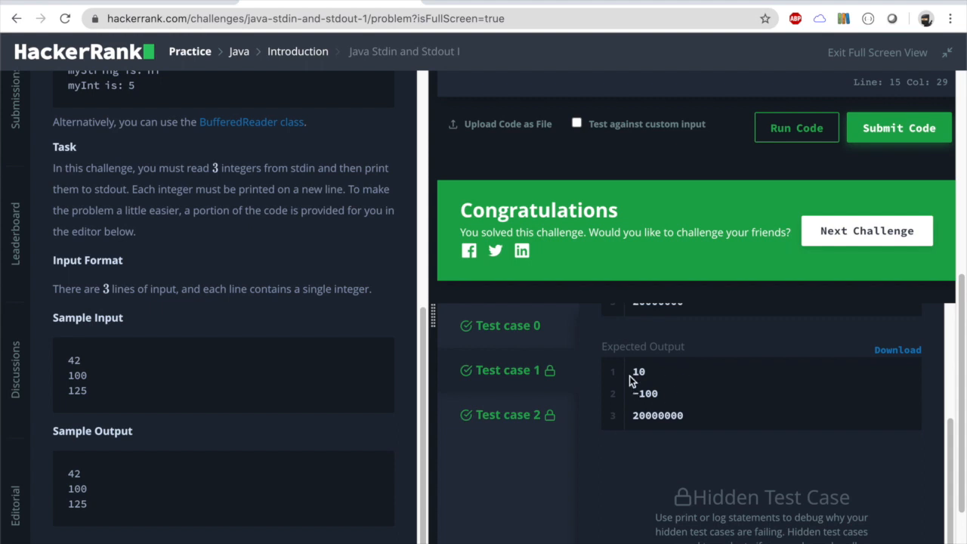
scroll("down", 3)
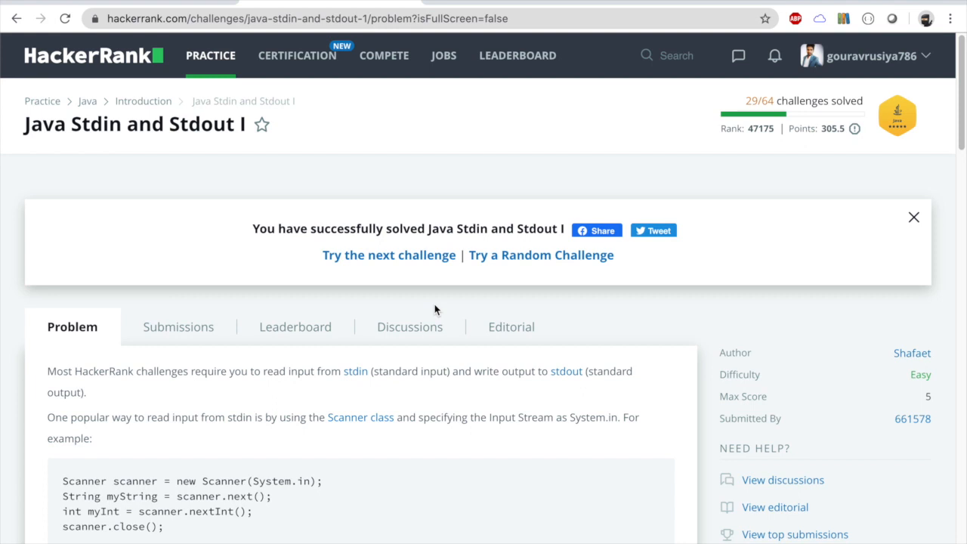
mouse_move(913, 218)
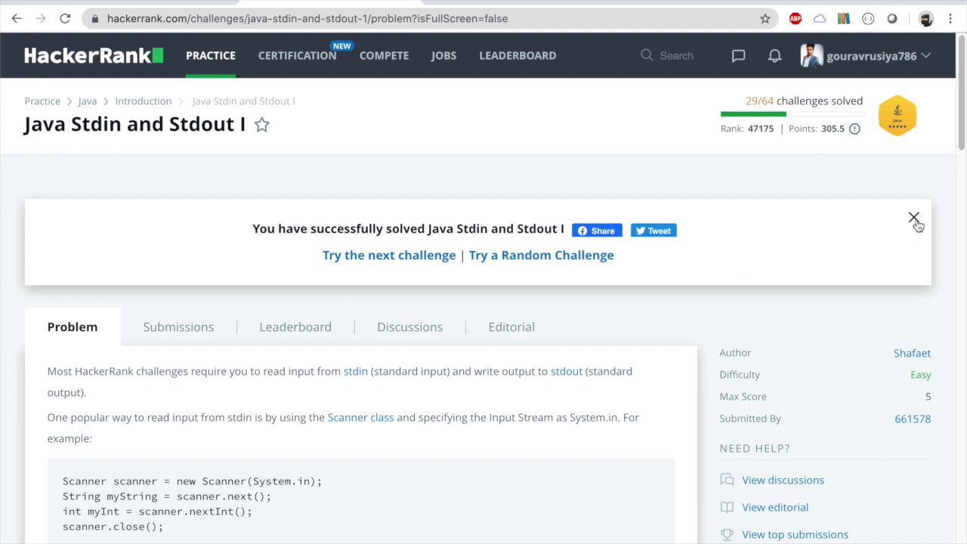
Dismiss the 'You have successfully solved' banner on the problem page
left_click(914, 217)
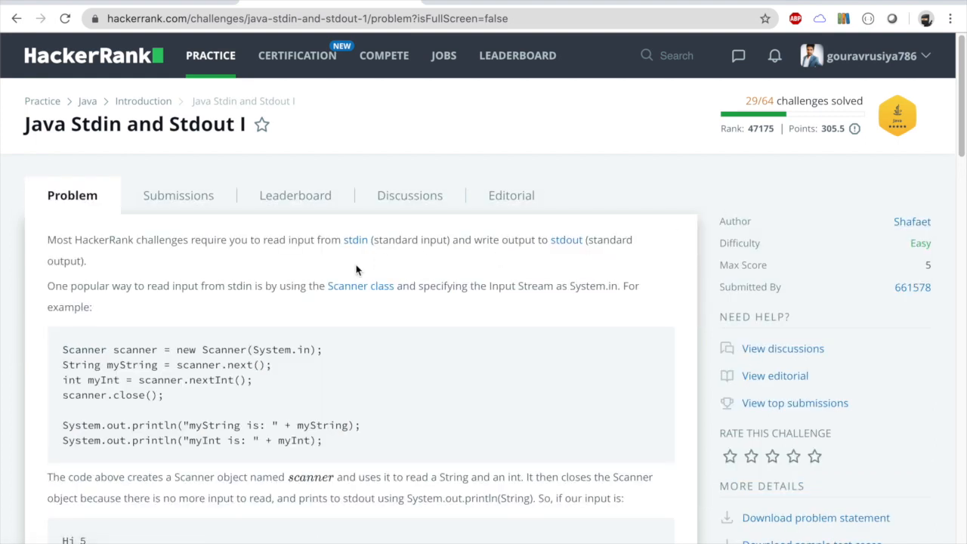